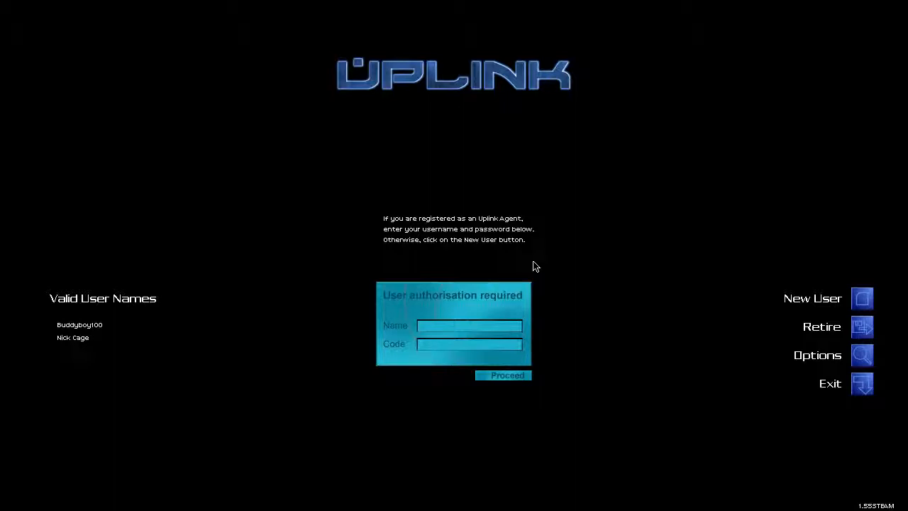
pyautogui.moveTo(889, 326)
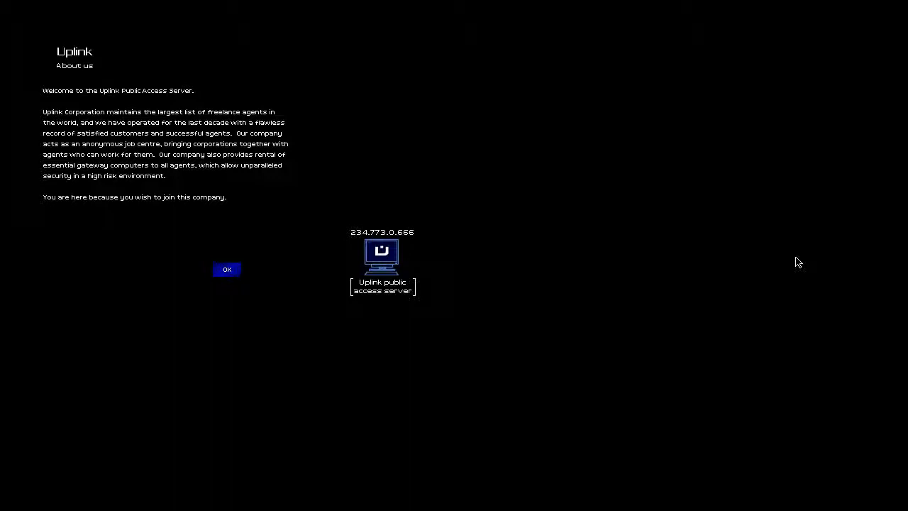
pyautogui.moveTo(816, 243)
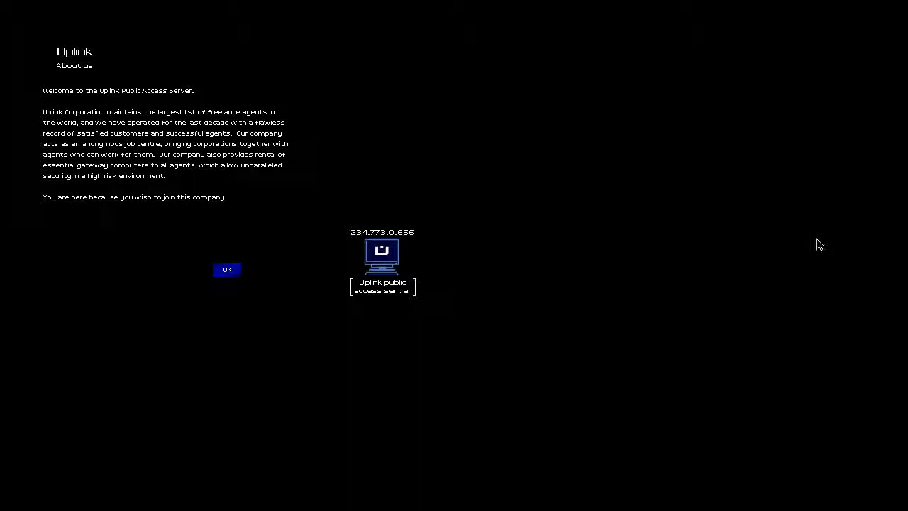
# Dismiss the About us welcome page and accept the membership package
pyautogui.click(227, 268)
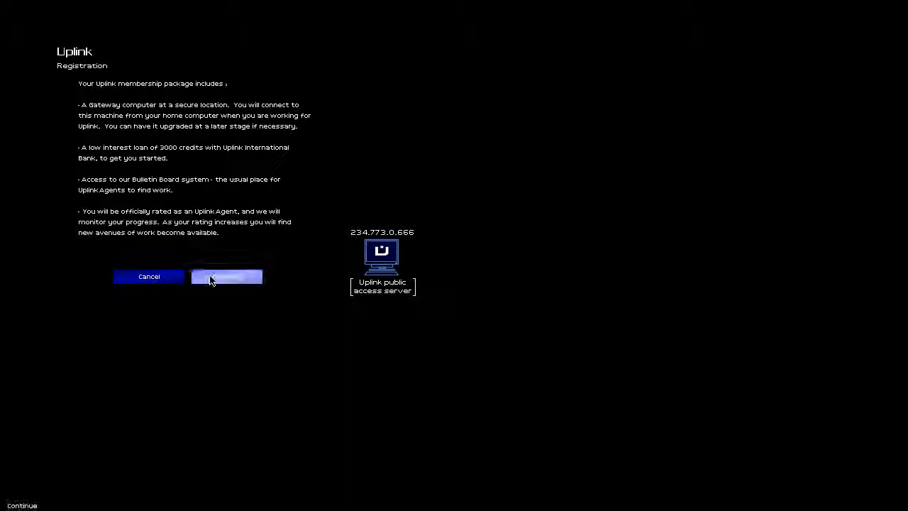
pyautogui.click(226, 276)
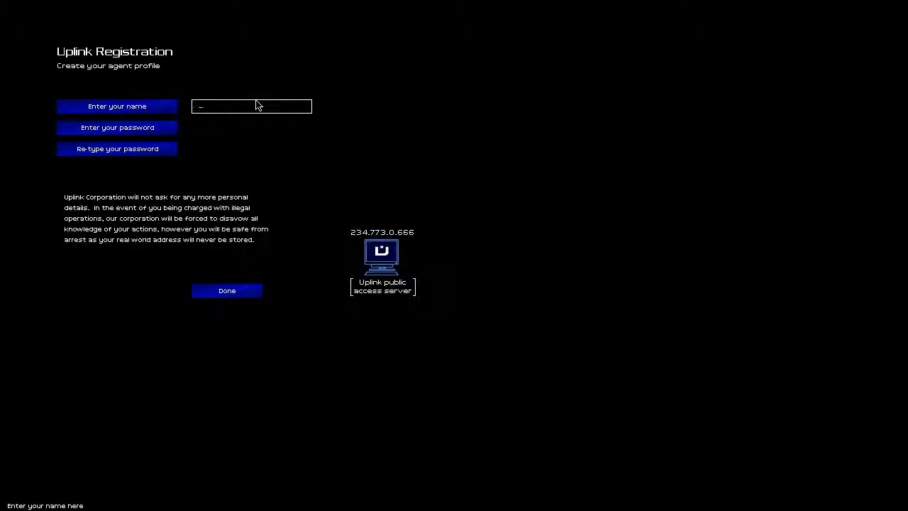
pyautogui.click(226, 290)
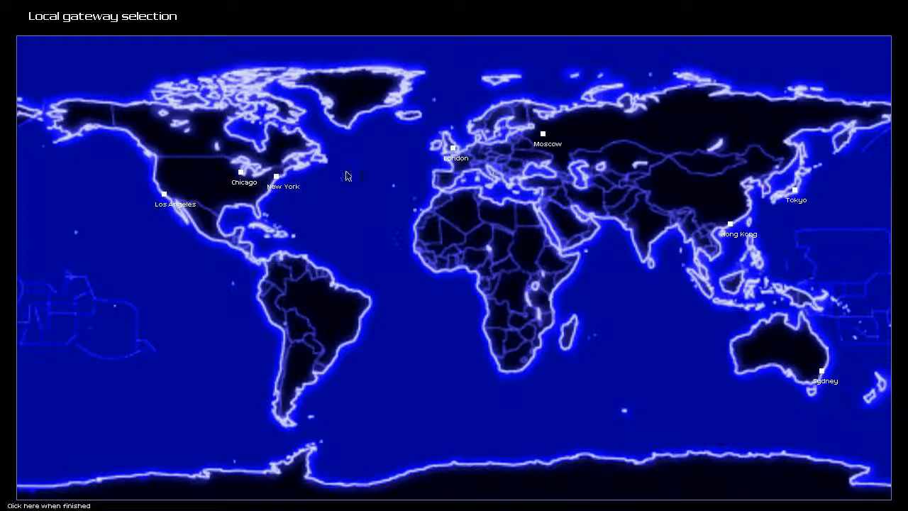
pyautogui.moveTo(295, 132)
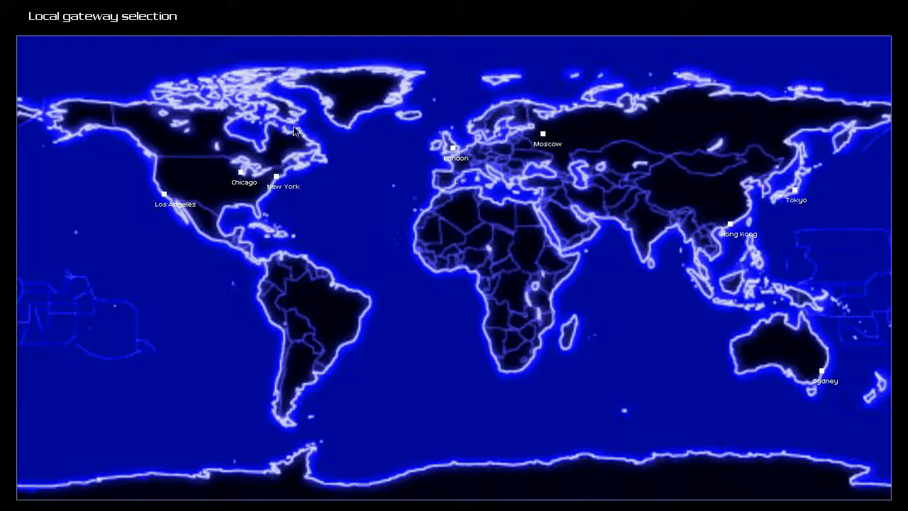
pyautogui.moveTo(186, 253)
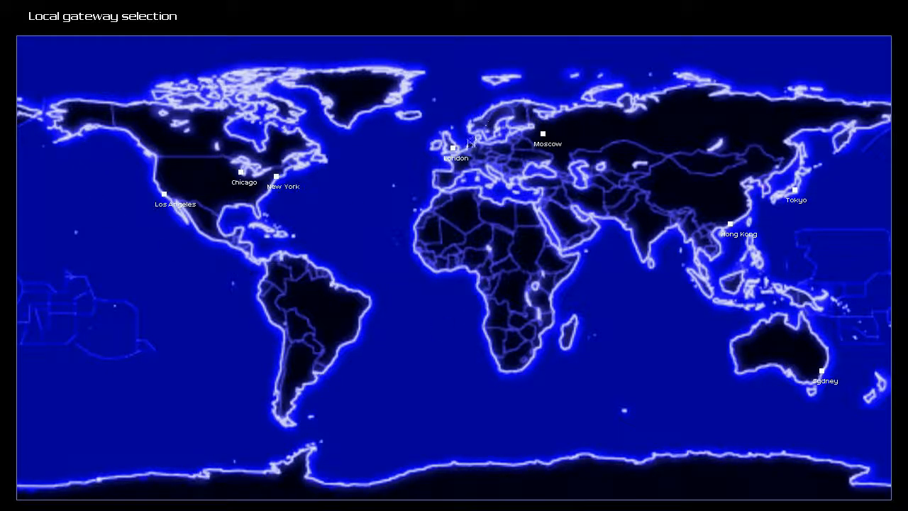
# Choose a city on the world map as the gateway computer's location
pyautogui.click(241, 174)
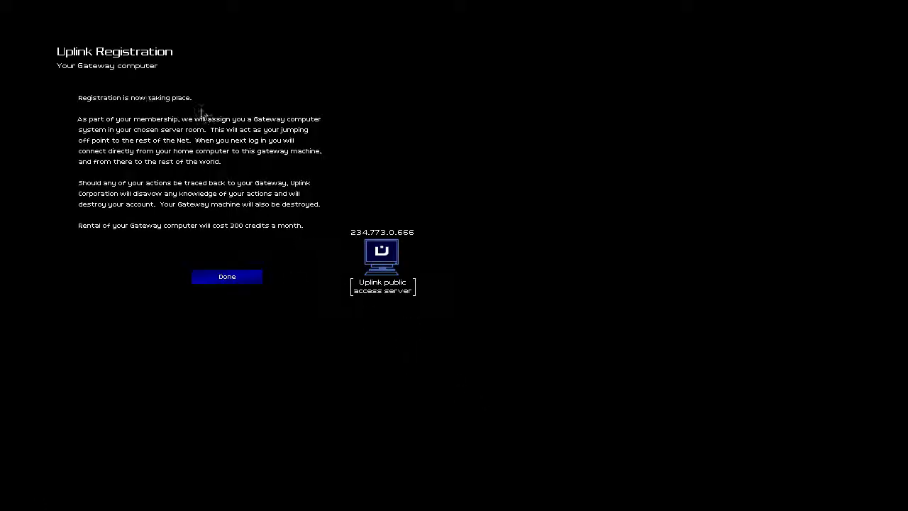
pyautogui.moveTo(406, 139)
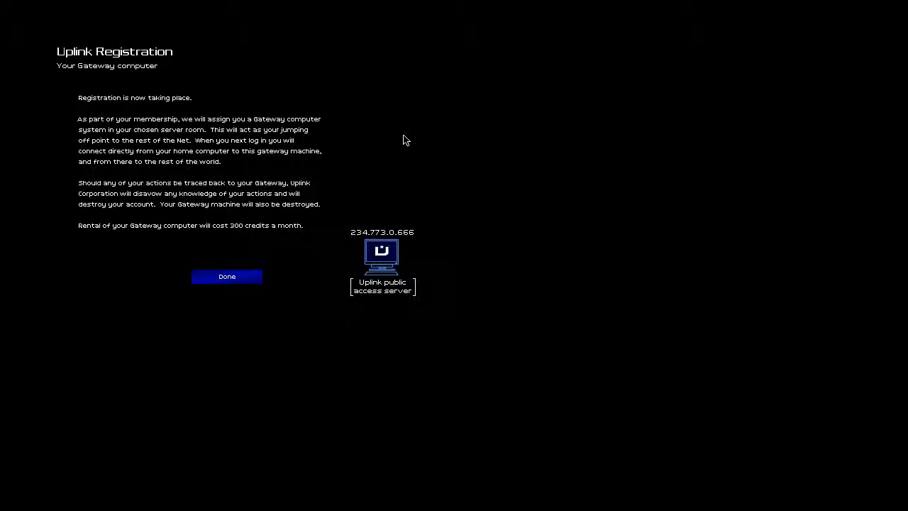
# Confirm the gateway computer details to finish registration and boot the gateway
pyautogui.click(227, 276)
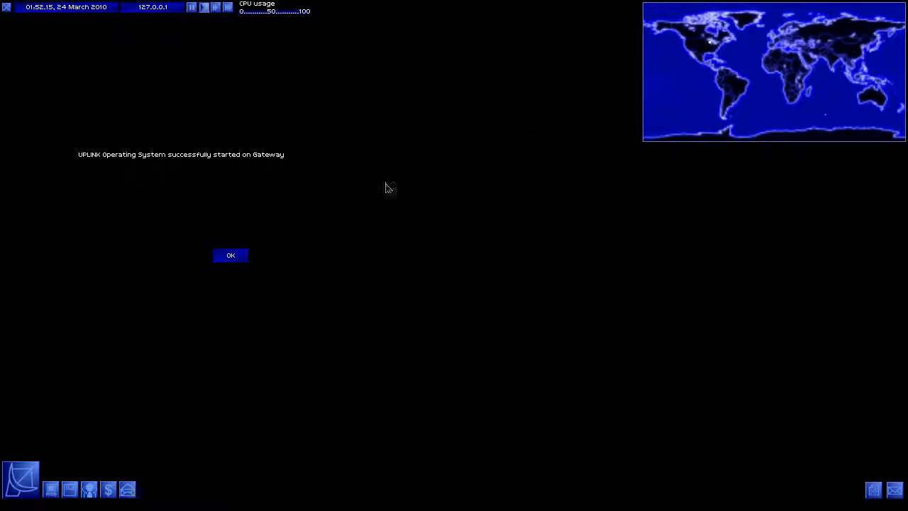
pyautogui.moveTo(201, 15)
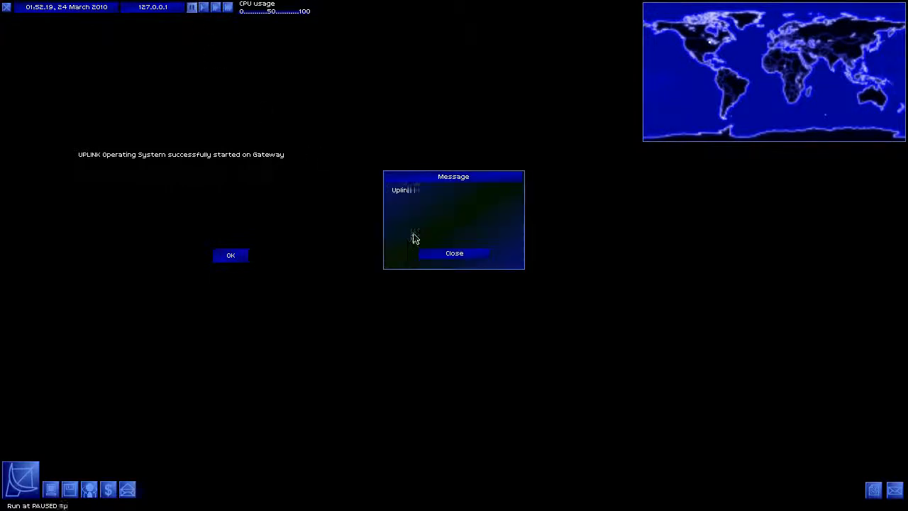
pyautogui.click(453, 252)
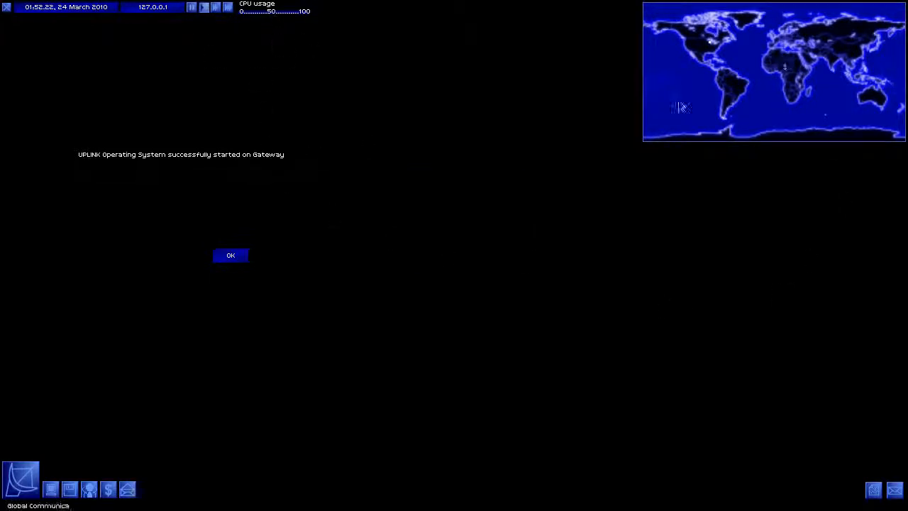
pyautogui.click(53, 487)
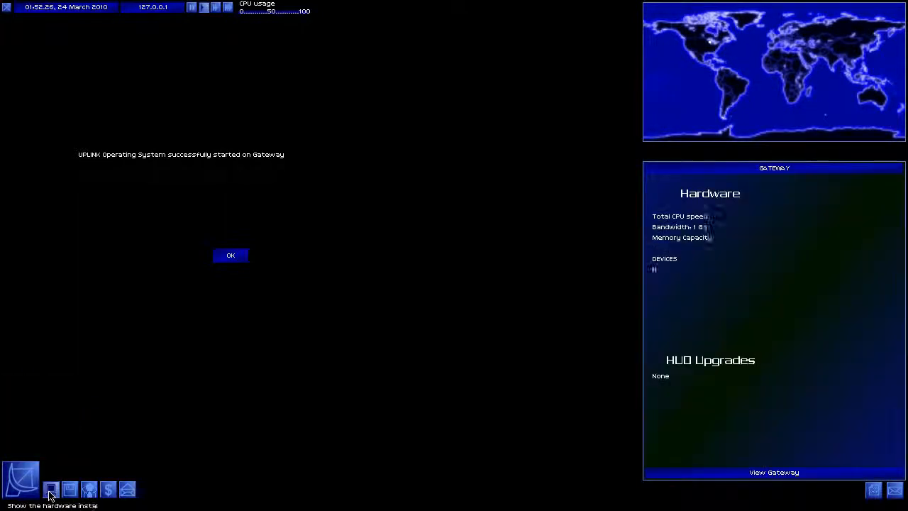
pyautogui.click(69, 490)
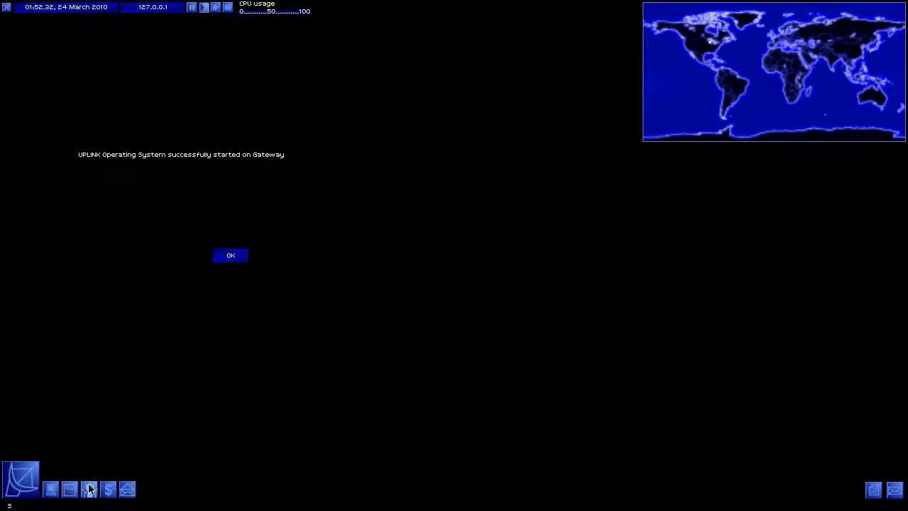
pyautogui.click(90, 488)
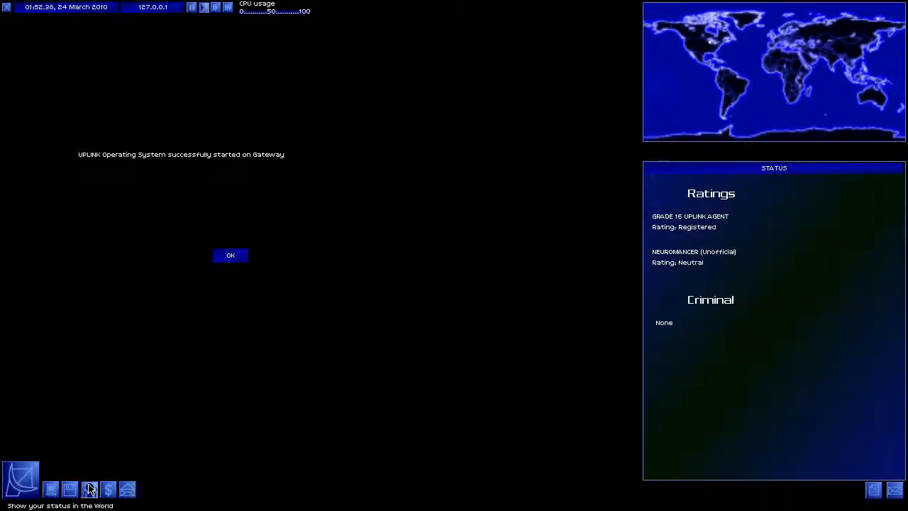
pyautogui.click(110, 487)
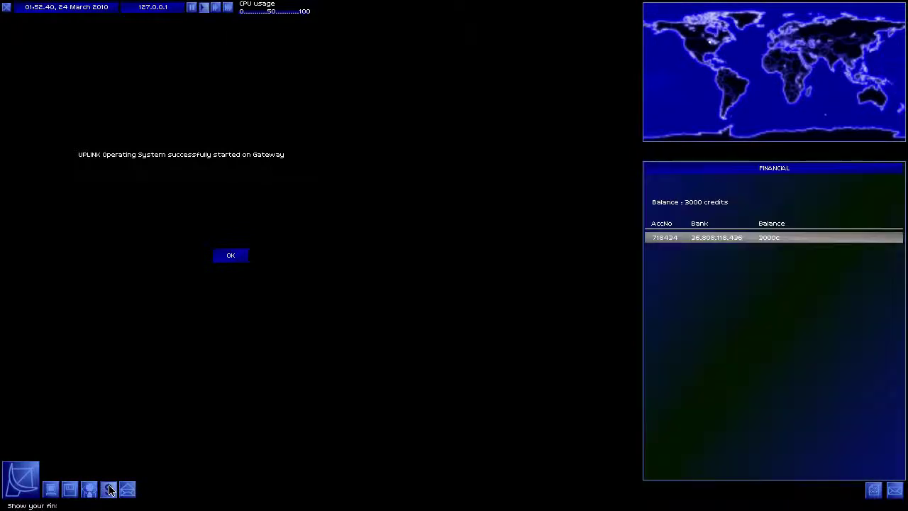
pyautogui.click(127, 489)
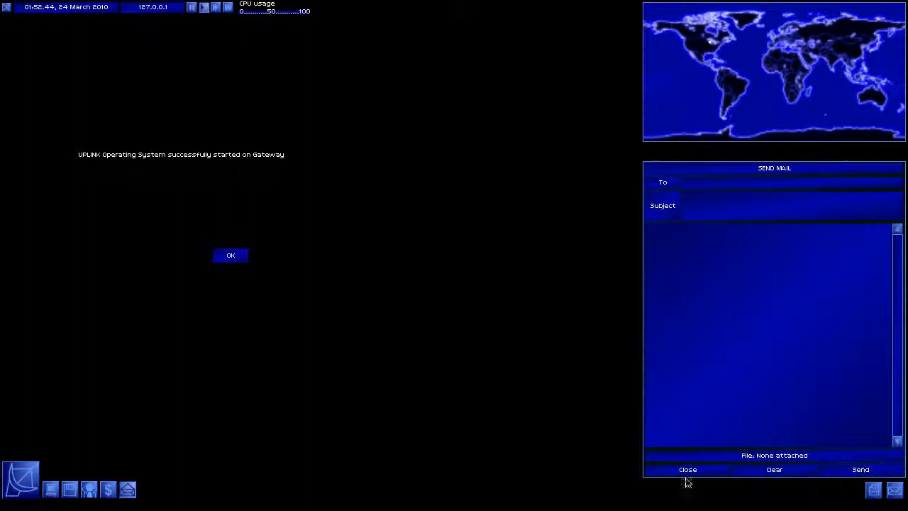
pyautogui.click(687, 469)
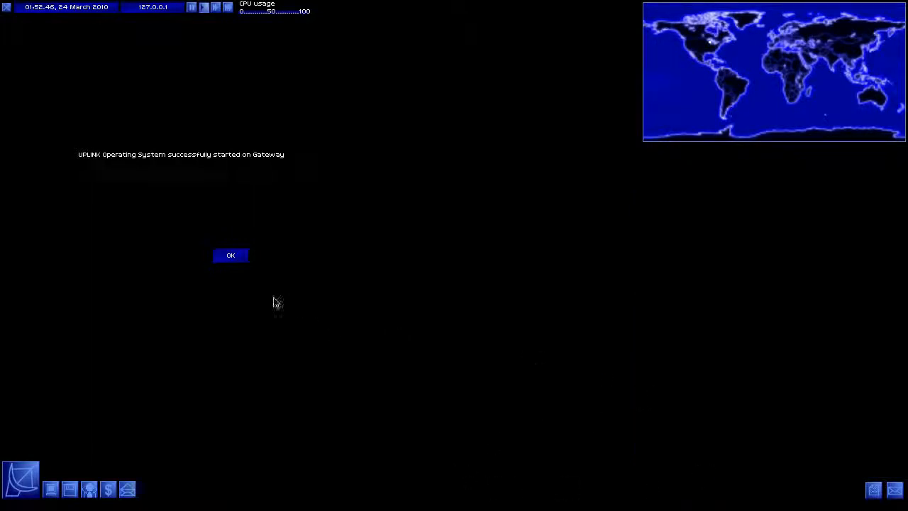
# Acknowledge the gateway start-up notice and decline the tutorial
pyautogui.click(230, 255)
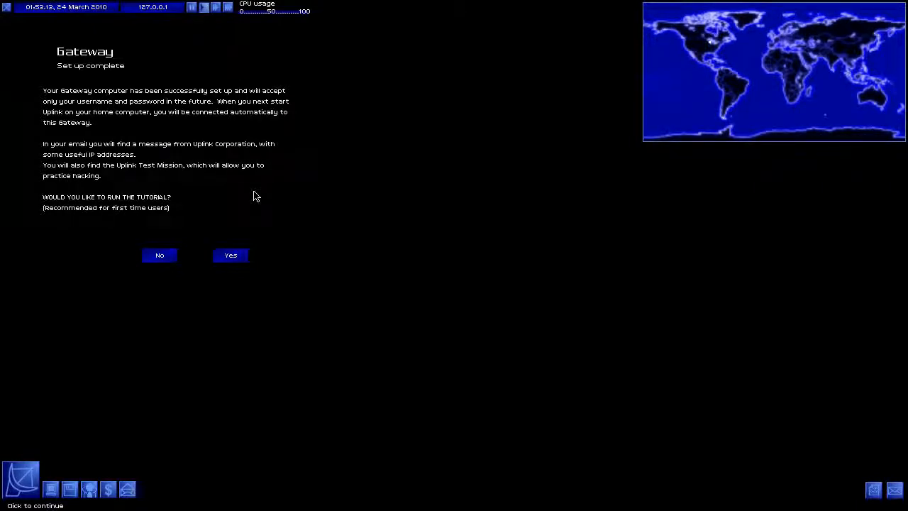
pyautogui.click(159, 254)
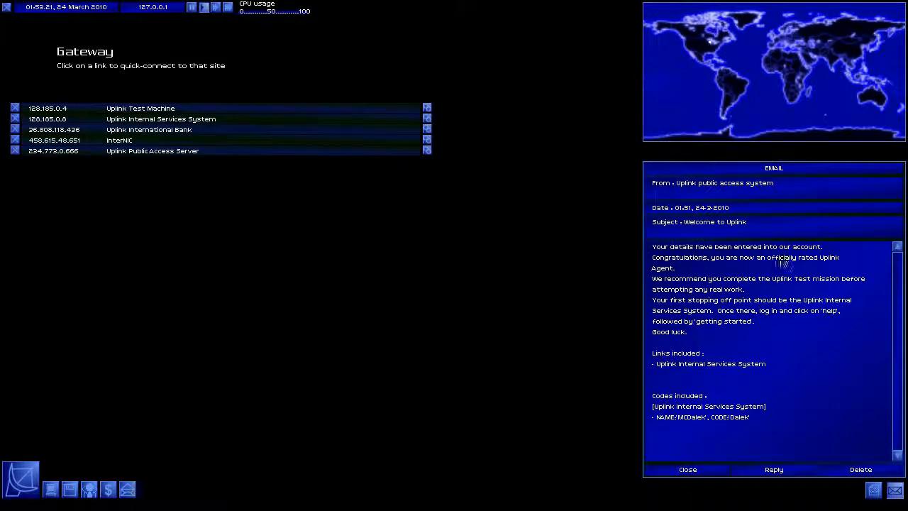
pyautogui.moveTo(826, 206)
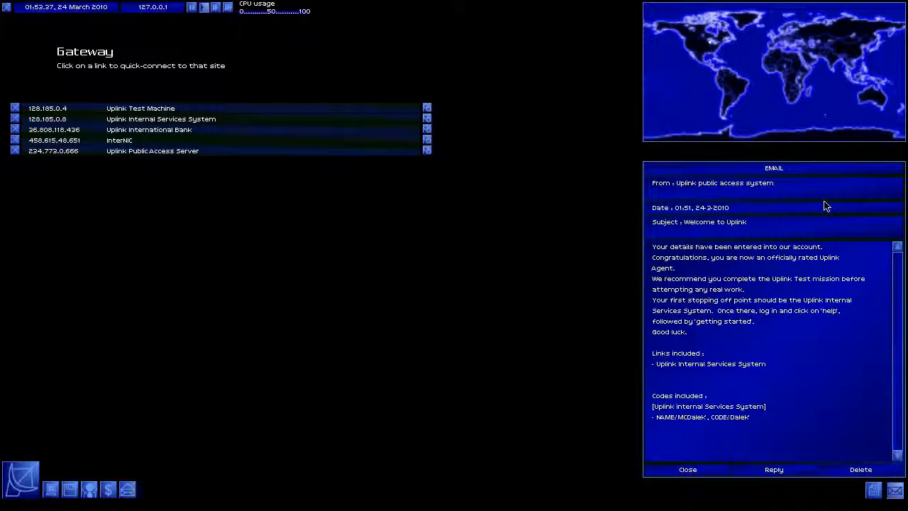
pyautogui.moveTo(763, 238)
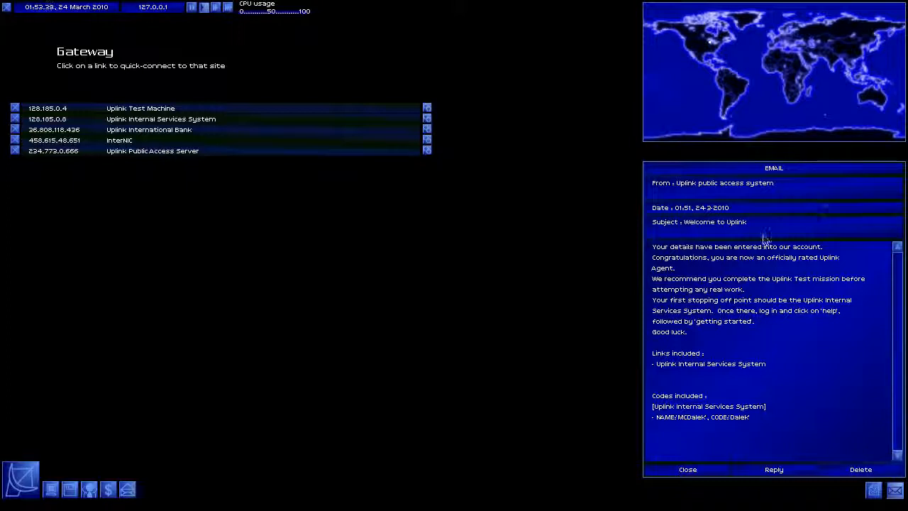
# Open the Uplink Test Mission briefing from the missions icon
pyautogui.click(687, 469)
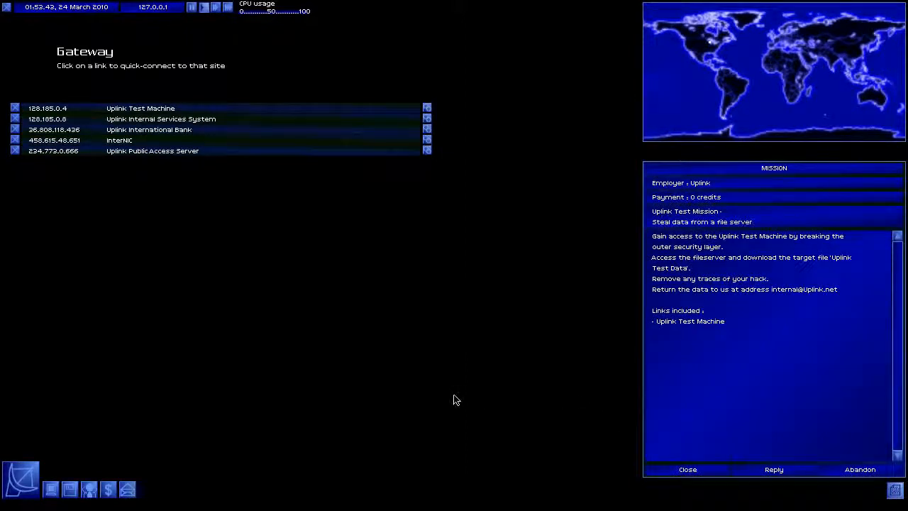
pyautogui.moveTo(456, 397)
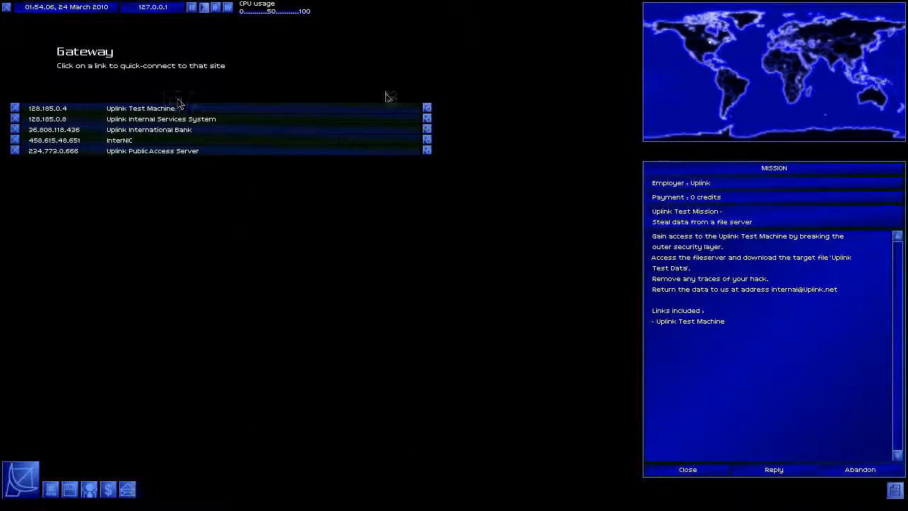
pyautogui.moveTo(744, 99)
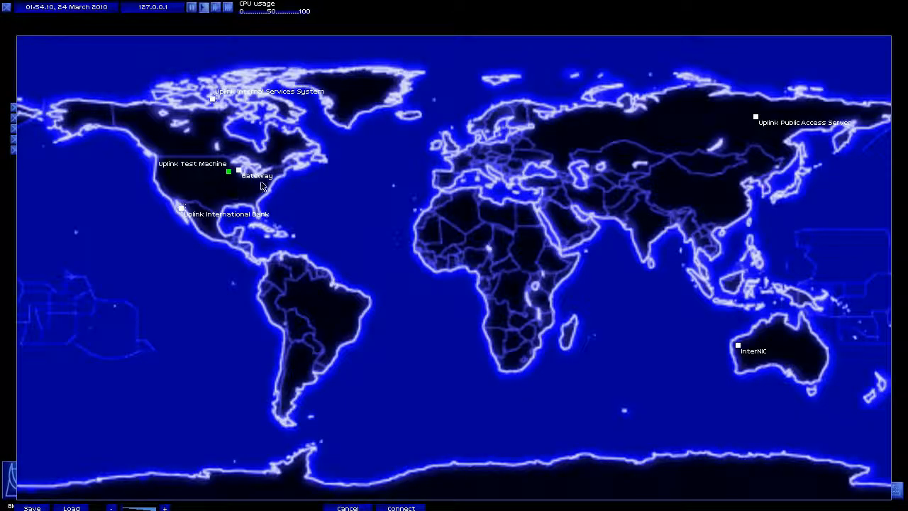
pyautogui.moveTo(241, 92)
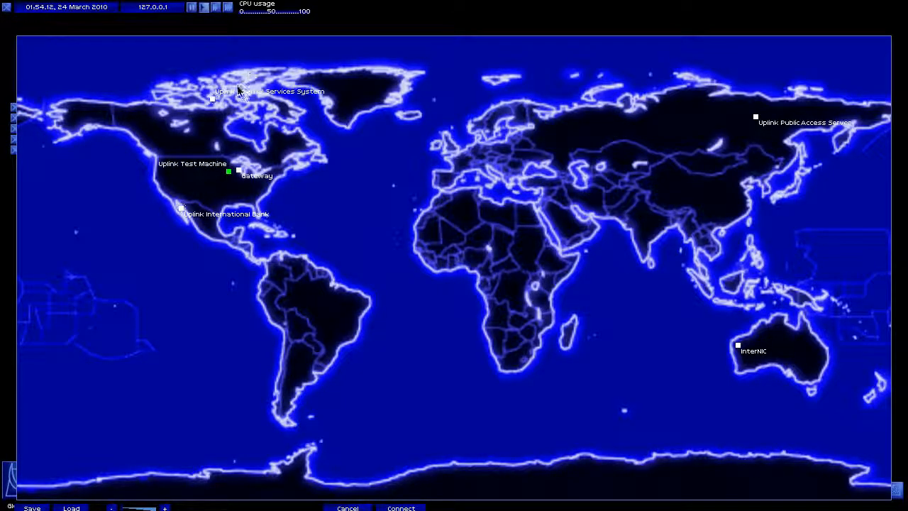
pyautogui.moveTo(755, 115)
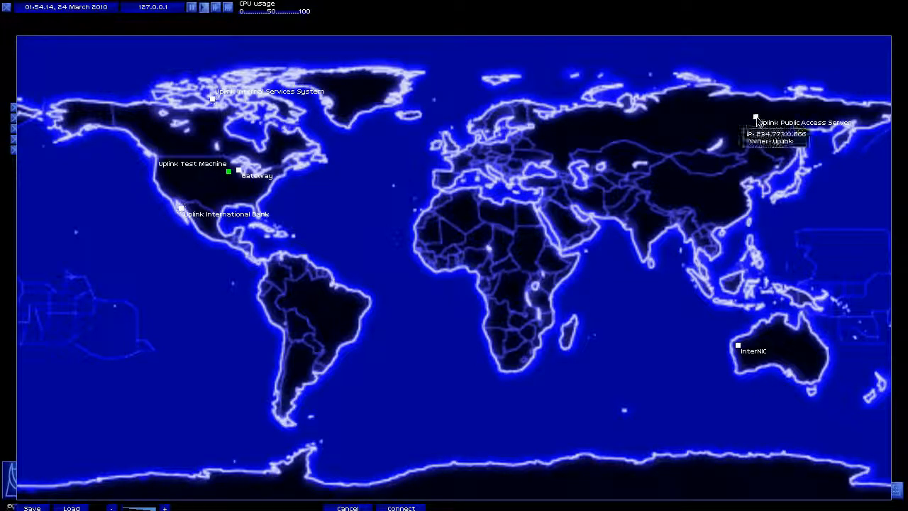
# Add Uplink Public Access Server to the bounce route and connect to the Test Machine
pyautogui.click(182, 206)
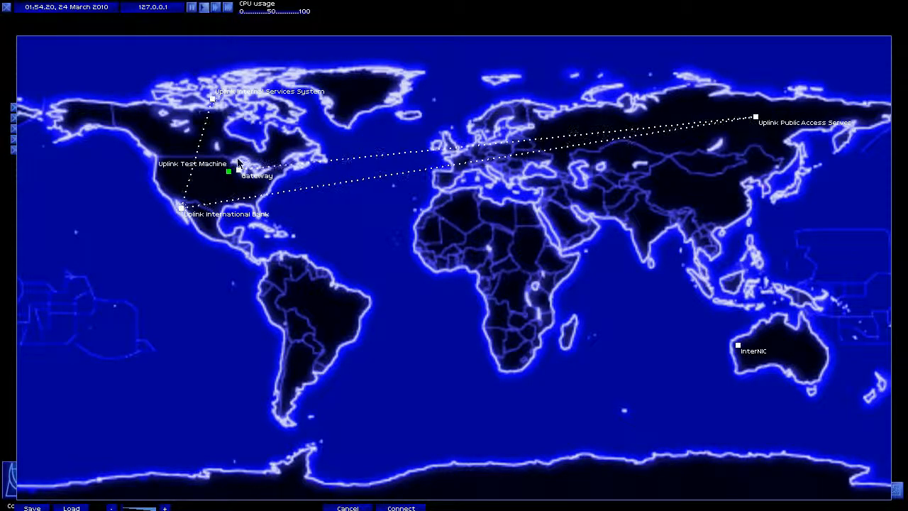
pyautogui.moveTo(446, 408)
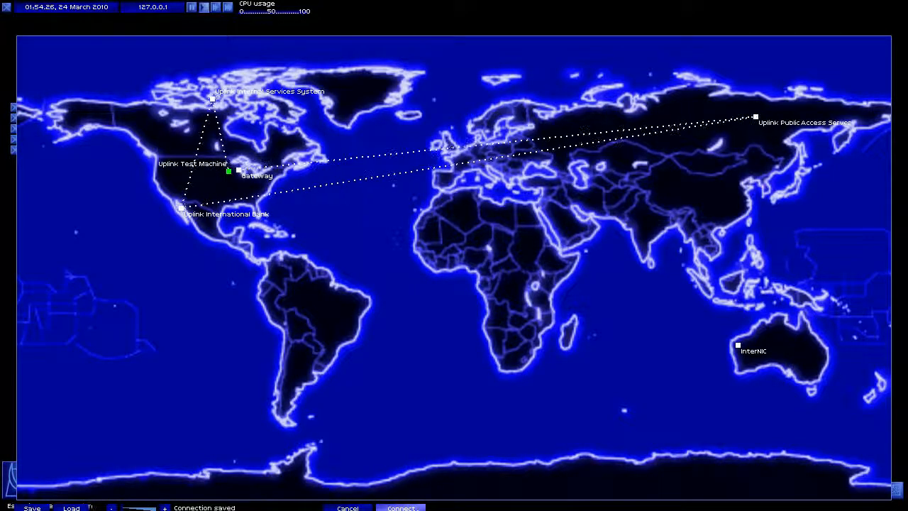
pyautogui.click(403, 508)
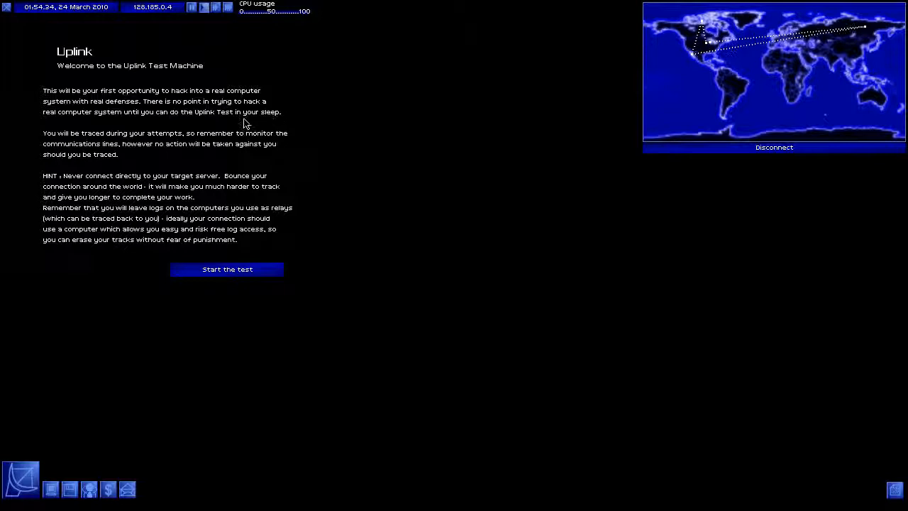
pyautogui.moveTo(258, 120)
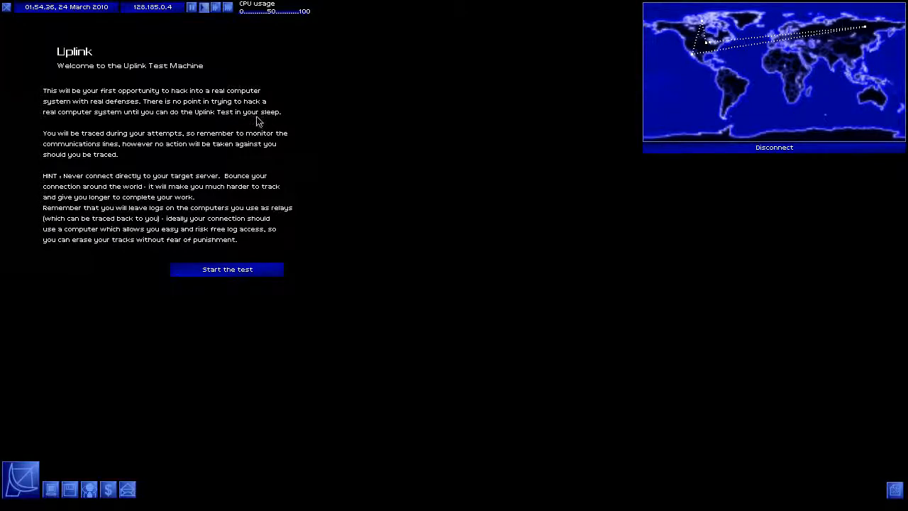
pyautogui.moveTo(149, 145)
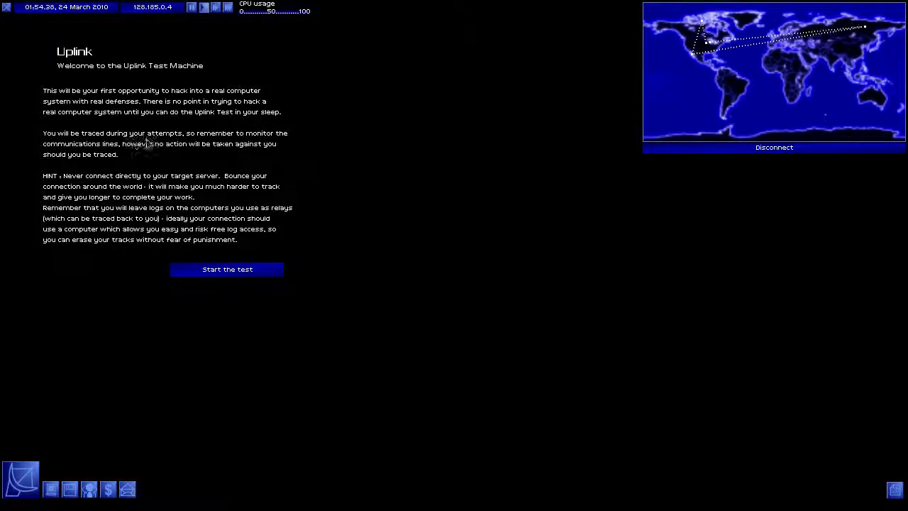
pyautogui.moveTo(142, 159)
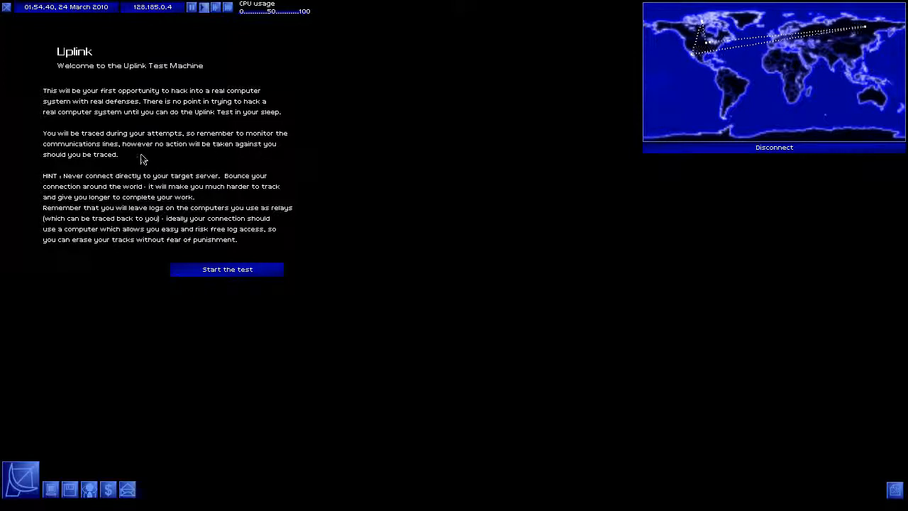
pyautogui.moveTo(206, 156)
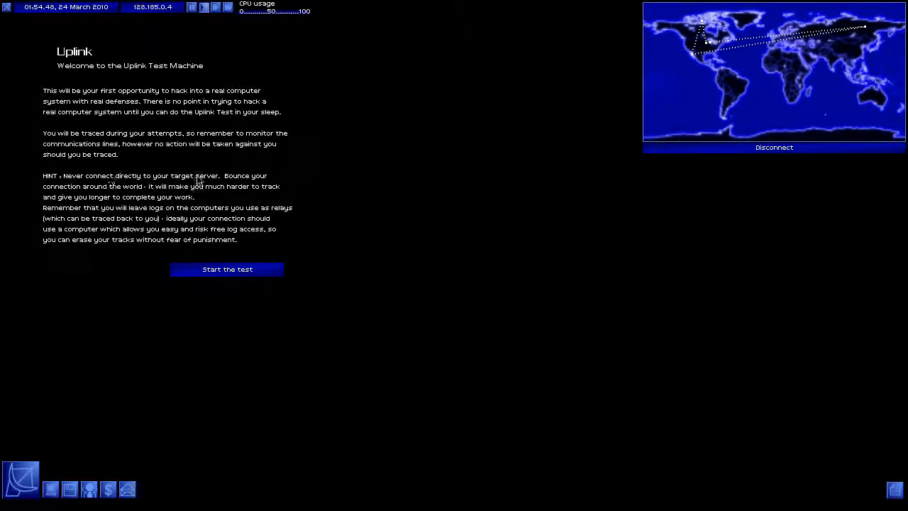
pyautogui.moveTo(693, 60)
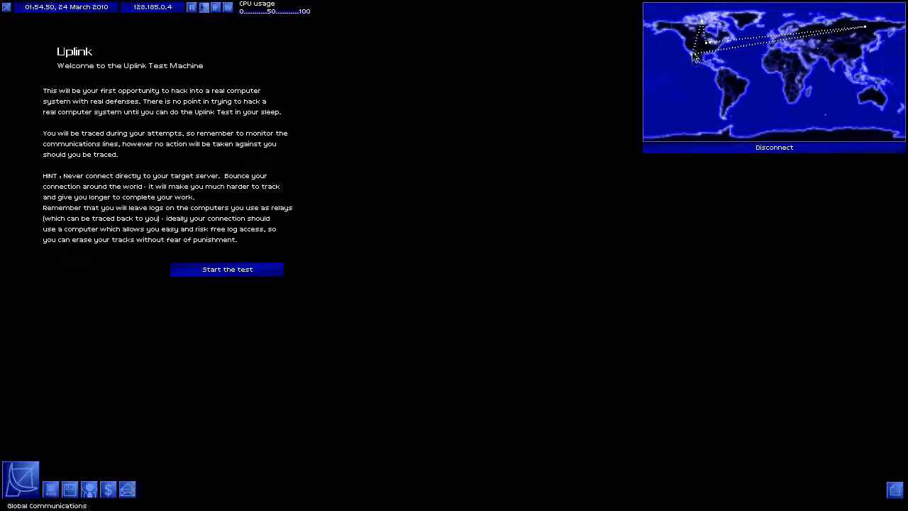
# Start the Uplink test and connect to the Internal Services System login
pyautogui.click(227, 269)
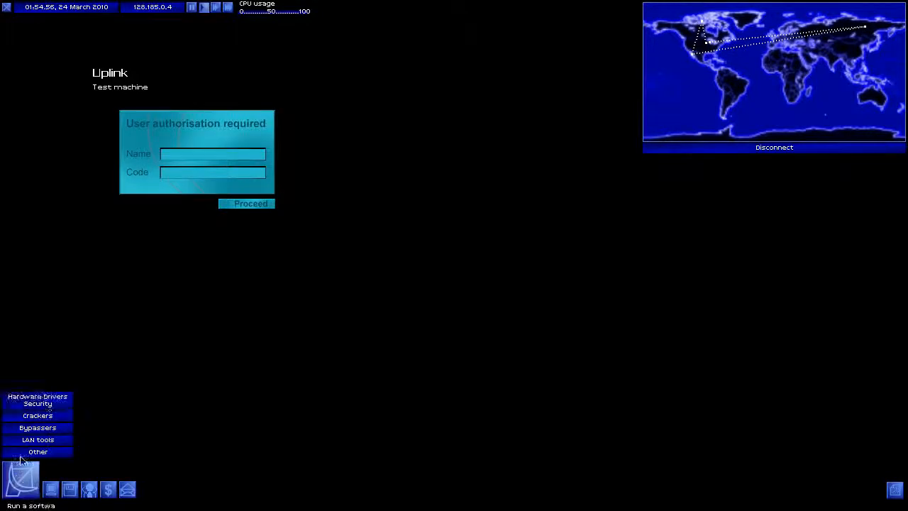
pyautogui.click(894, 490)
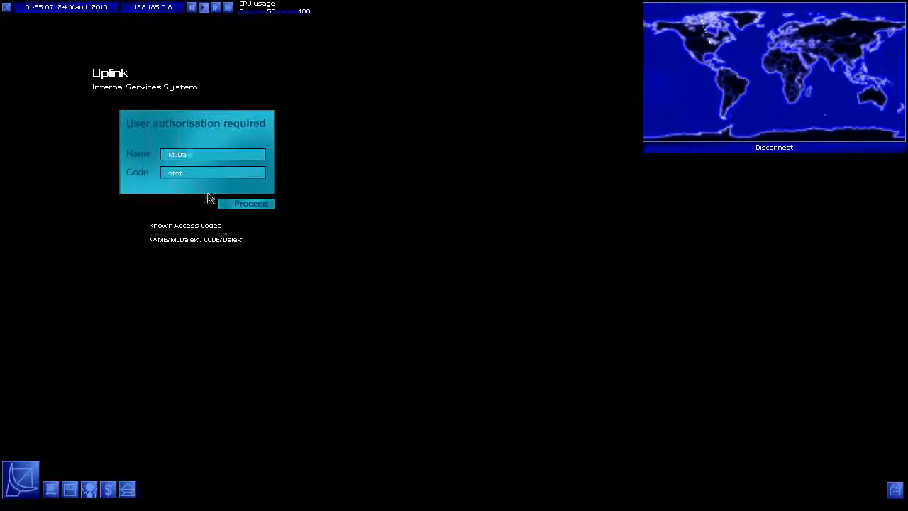
# Log in with the known codes, buy Password_Breaker v1.0, and exit the market
pyautogui.click(250, 204)
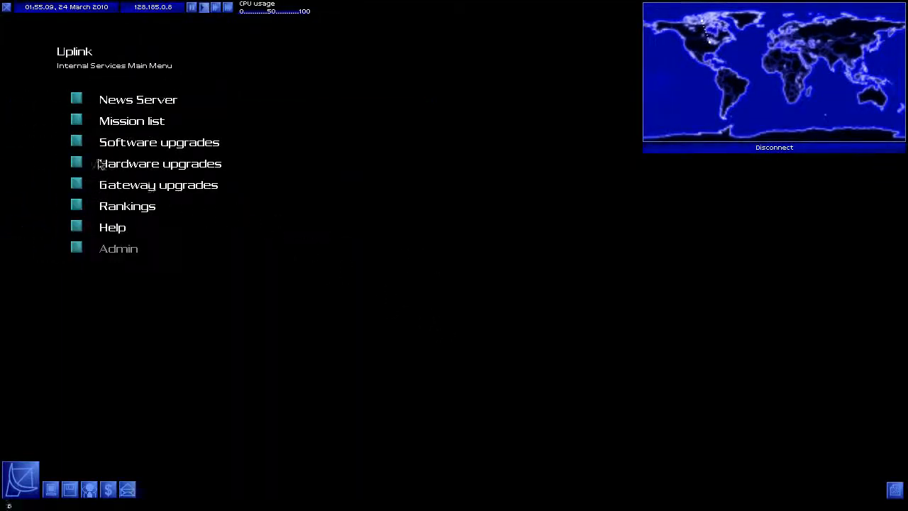
pyautogui.click(159, 141)
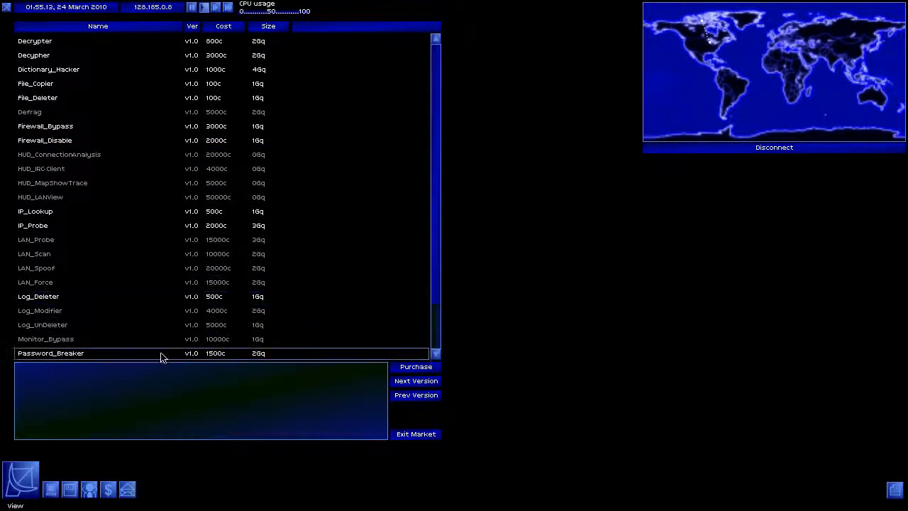
pyautogui.click(51, 353)
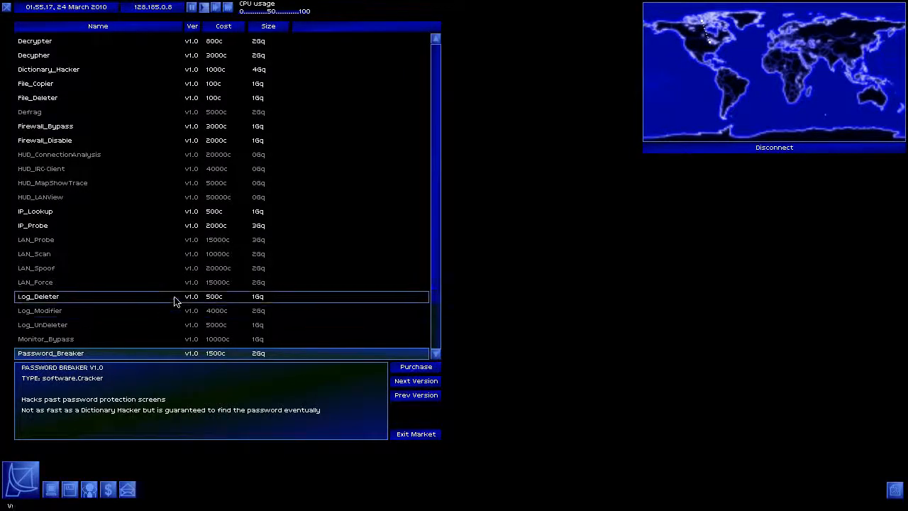
pyautogui.click(415, 380)
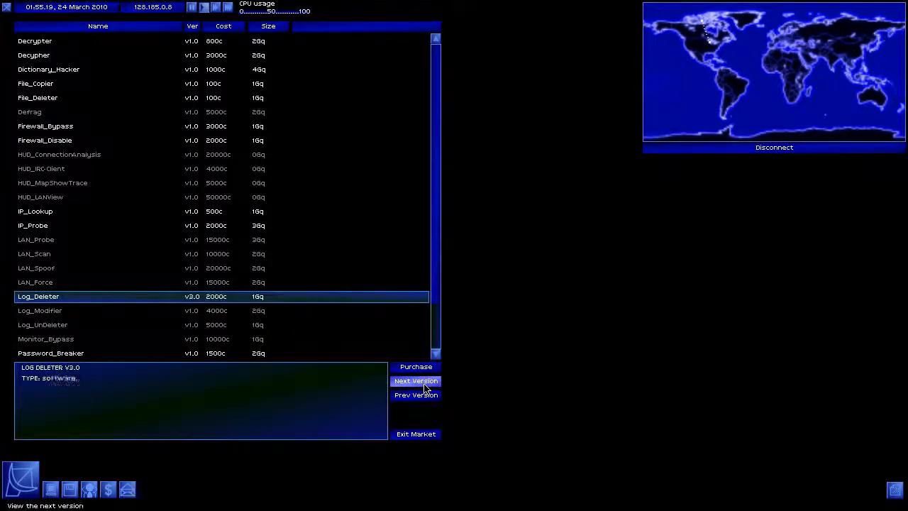
pyautogui.click(415, 380)
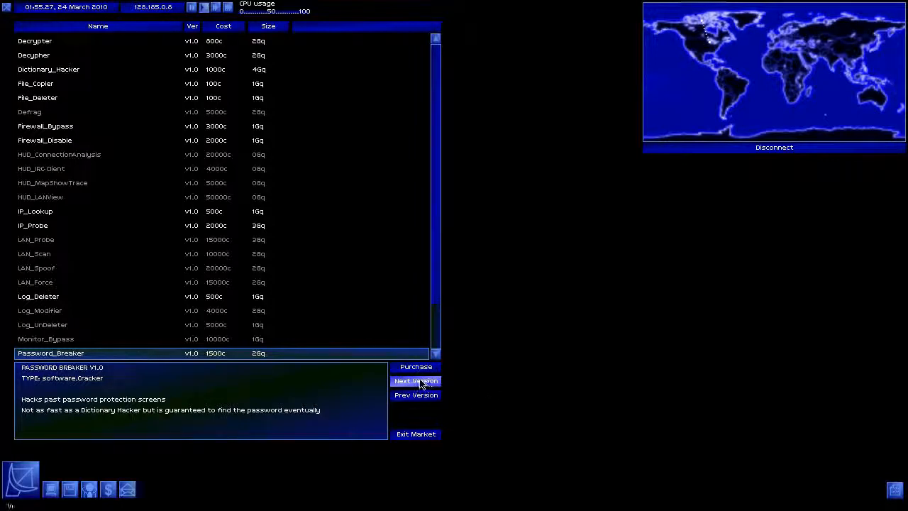
pyautogui.moveTo(415, 369)
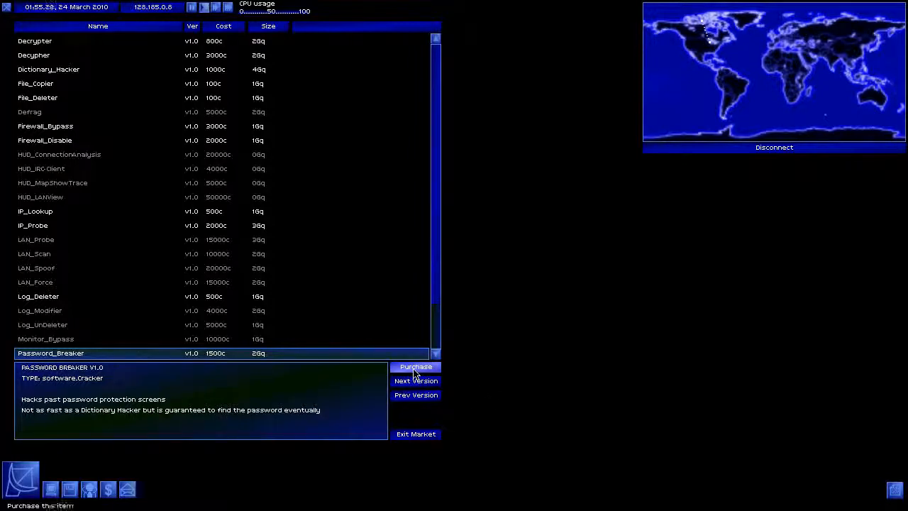
pyautogui.click(416, 366)
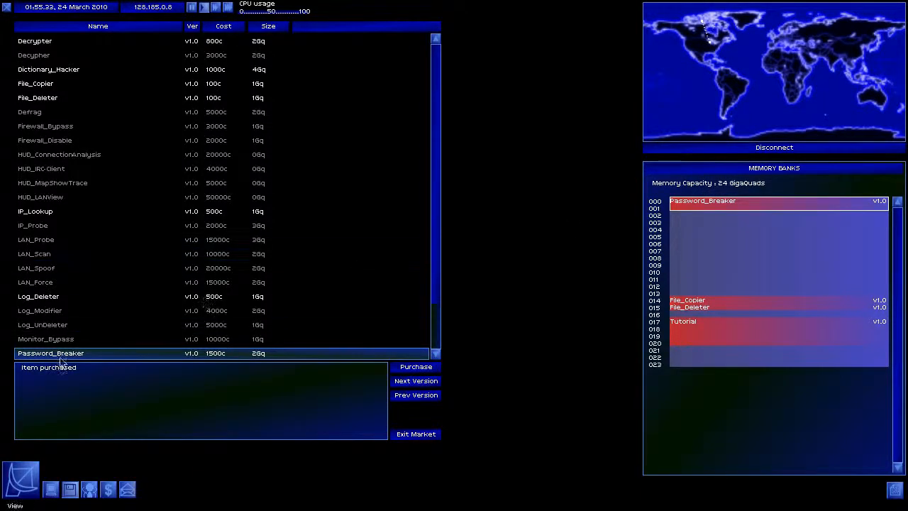
pyautogui.moveTo(200, 87)
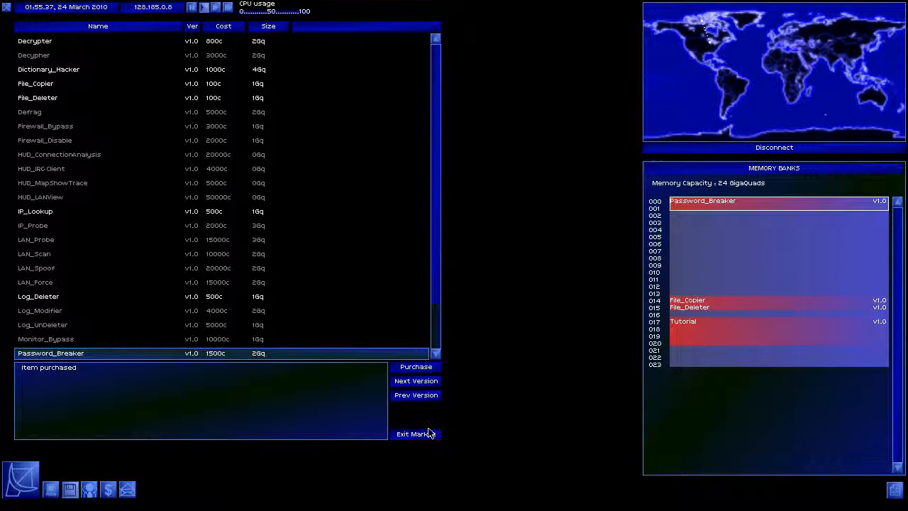
pyautogui.click(415, 434)
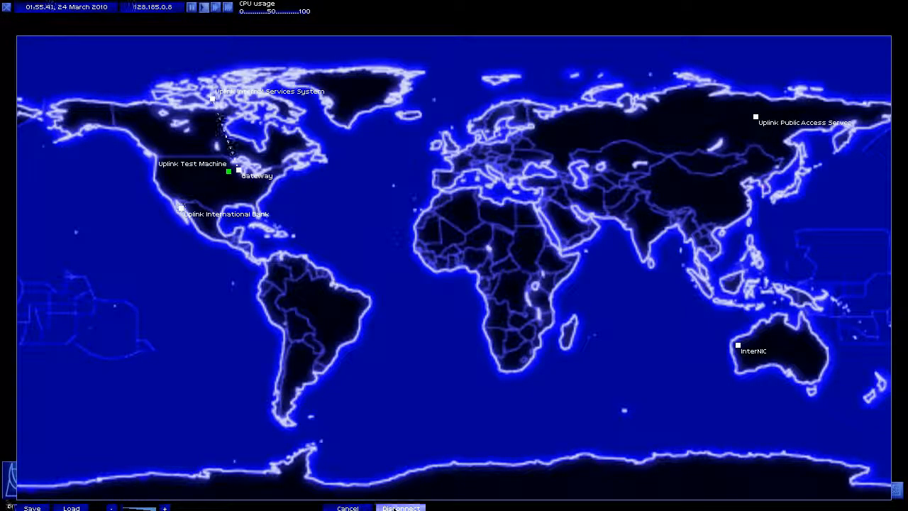
# Disconnect, restore the saved bounce route, and dismiss the notices back to the gateway
pyautogui.click(401, 507)
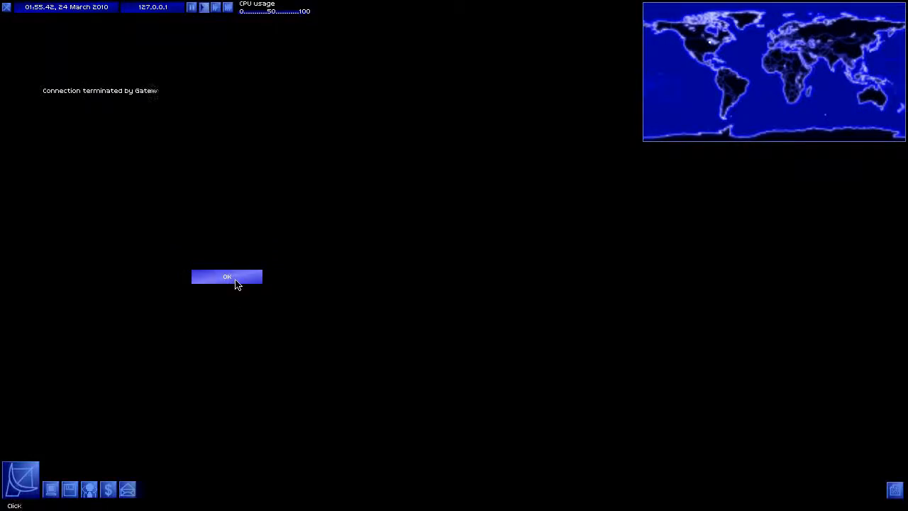
pyautogui.click(226, 277)
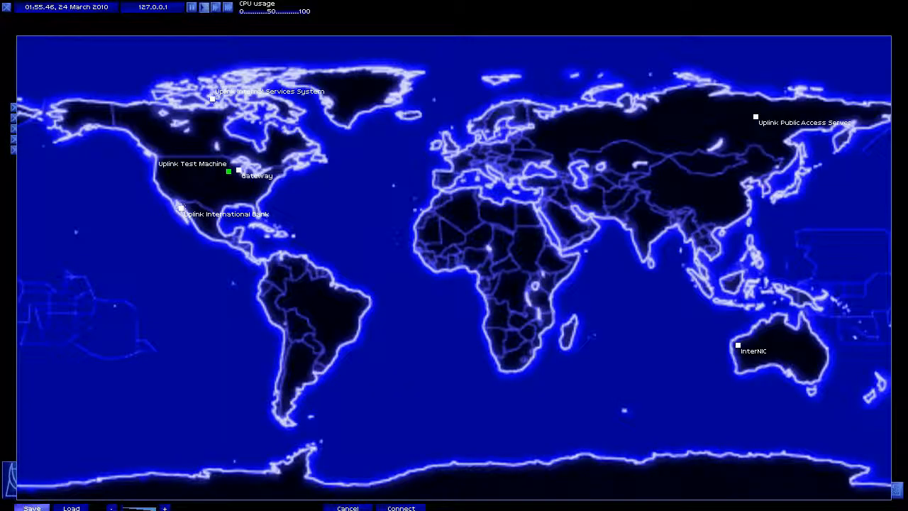
pyautogui.click(403, 508)
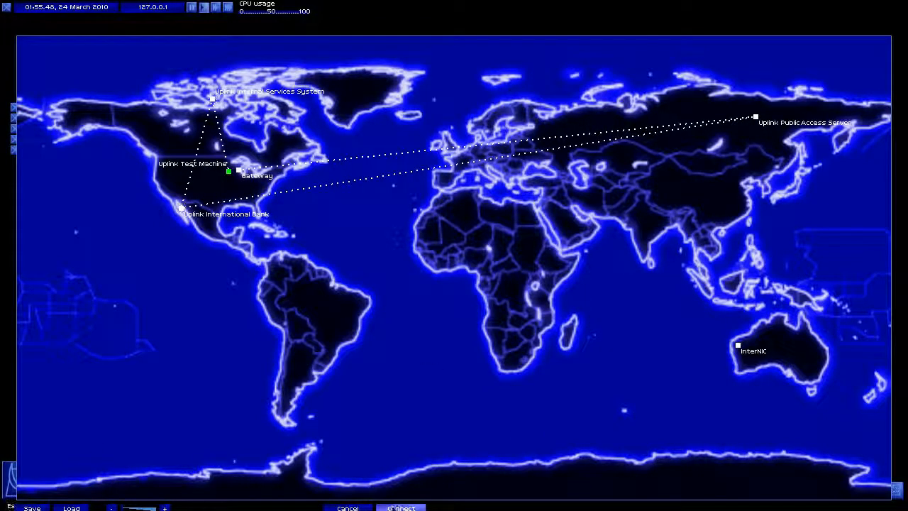
pyautogui.click(400, 507)
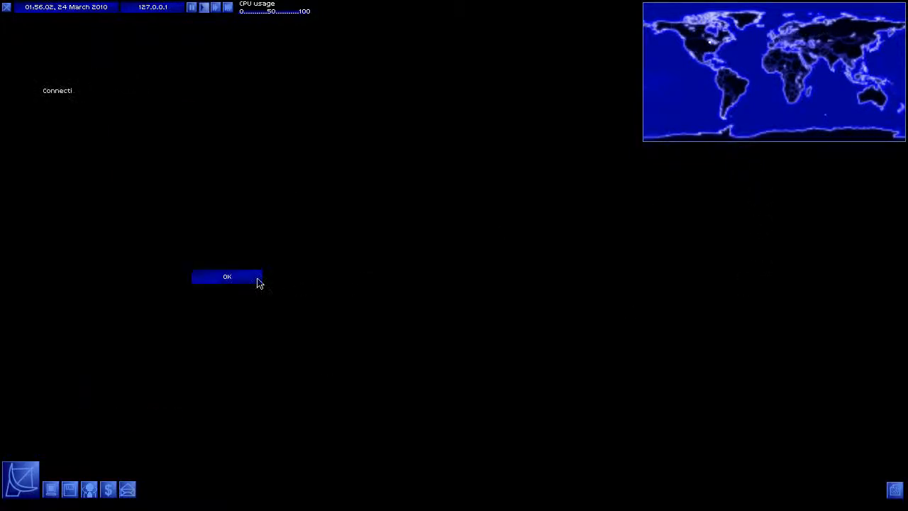
pyautogui.click(227, 276)
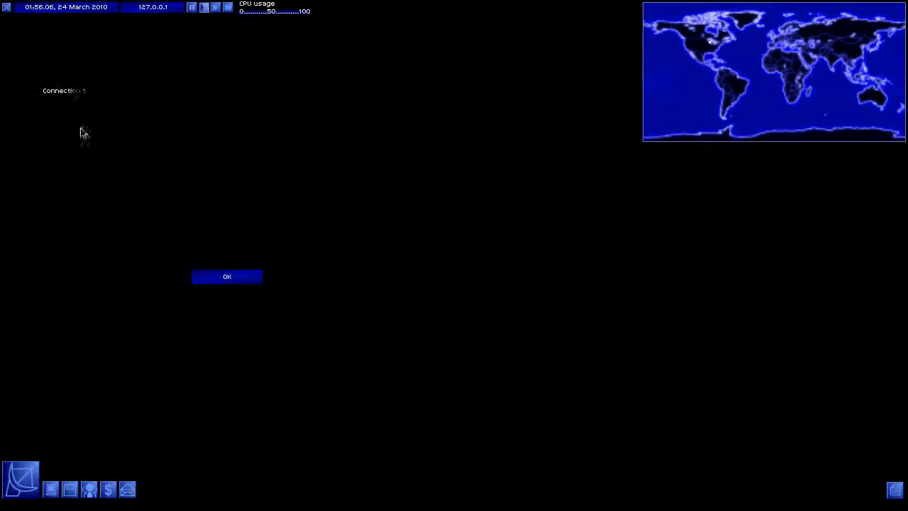
pyautogui.click(226, 276)
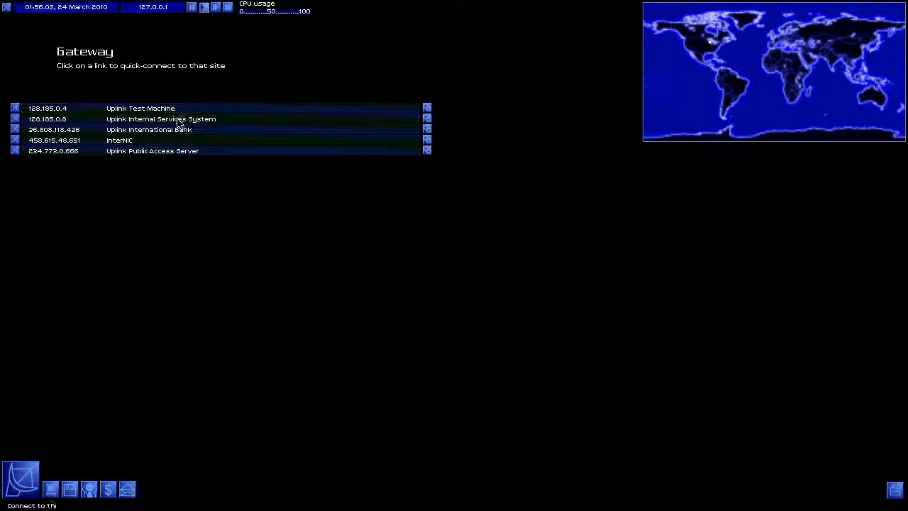
# Open Internal Services software upgrades, compare Trace_Tracker versions, and buy Trace_Tracker v1.0
pyautogui.click(161, 119)
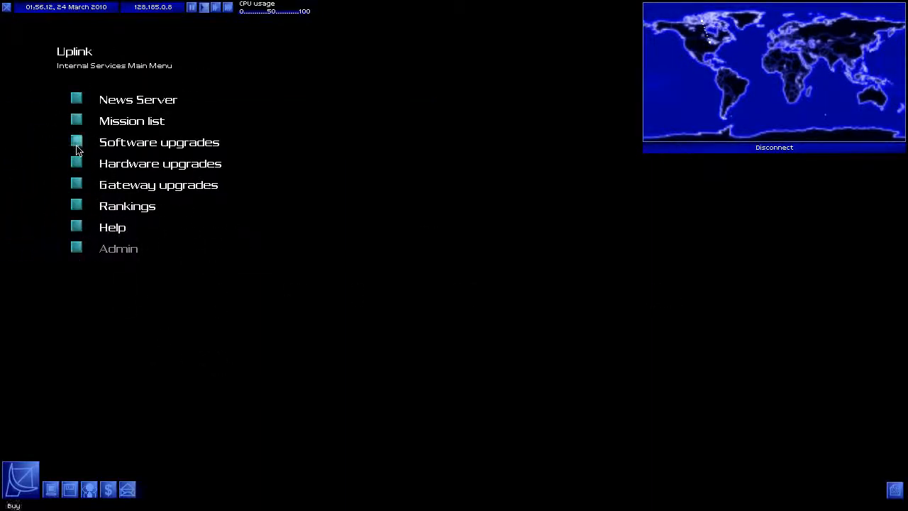
pyautogui.click(158, 141)
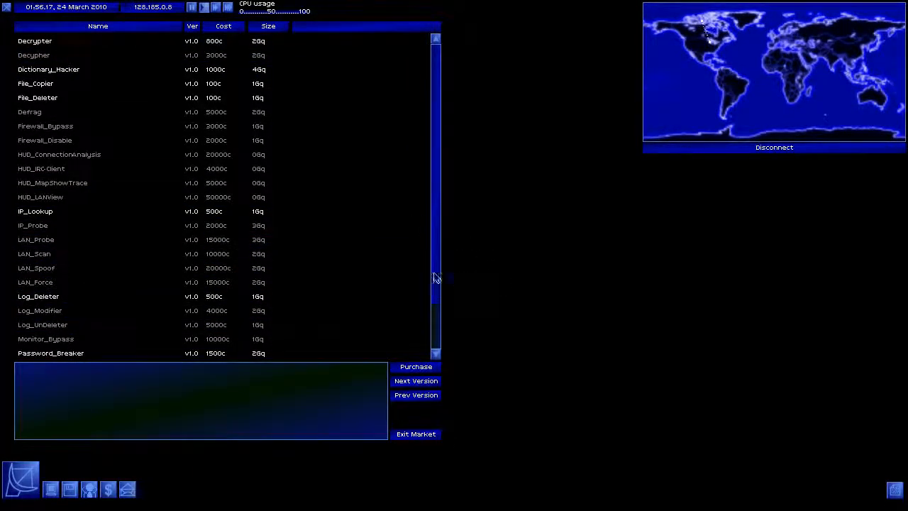
pyautogui.scroll(-3)
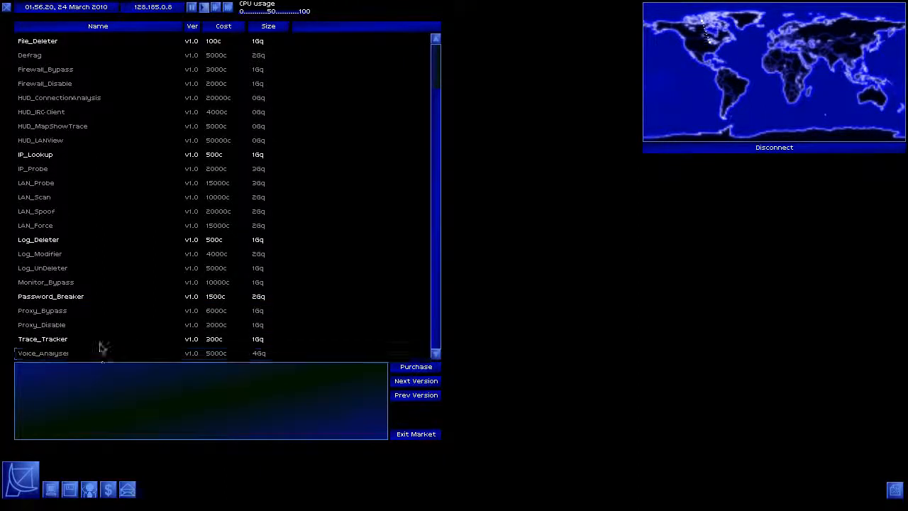
pyautogui.click(416, 380)
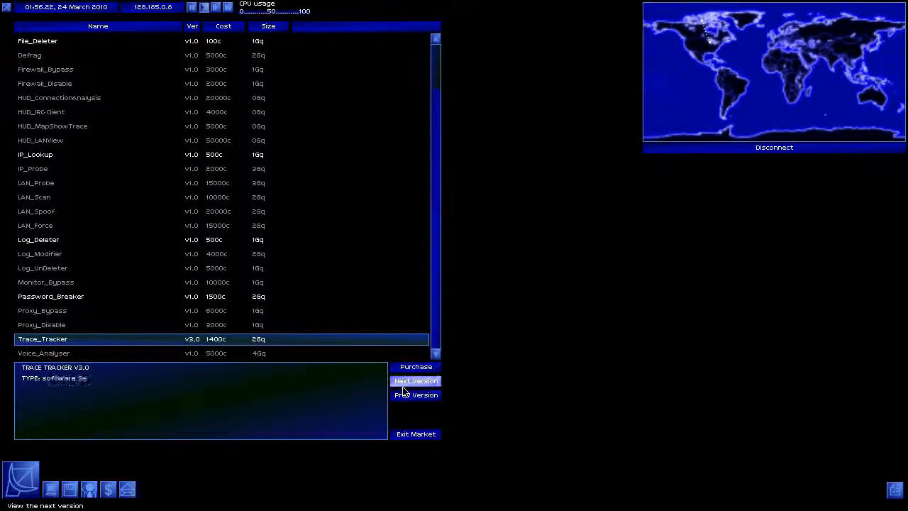
pyautogui.click(416, 395)
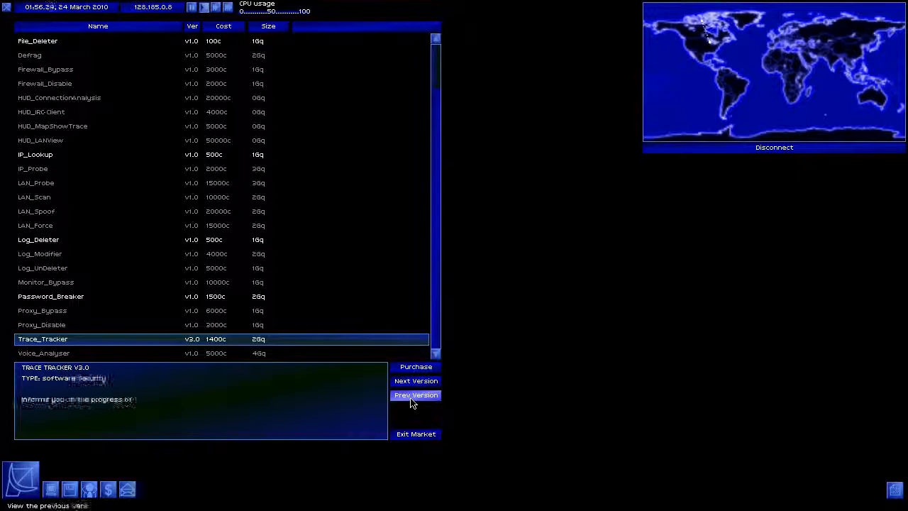
pyautogui.click(415, 395)
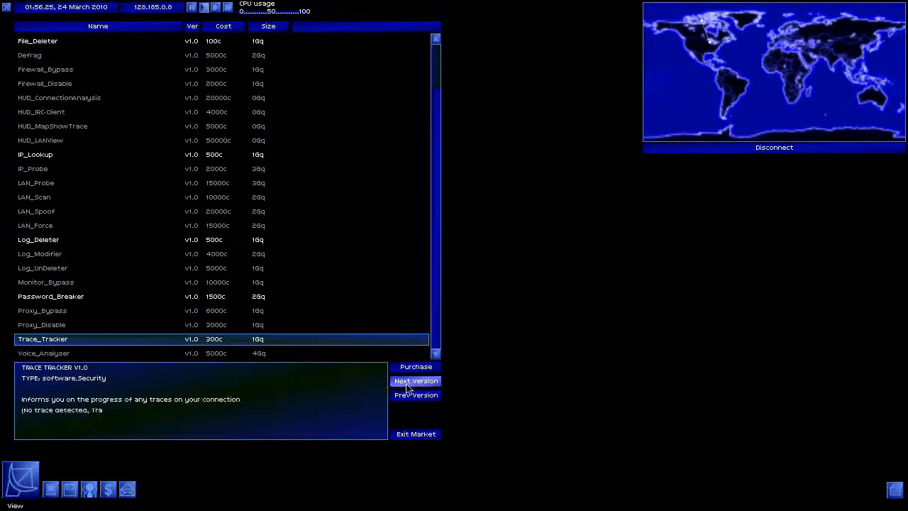
pyautogui.click(416, 380)
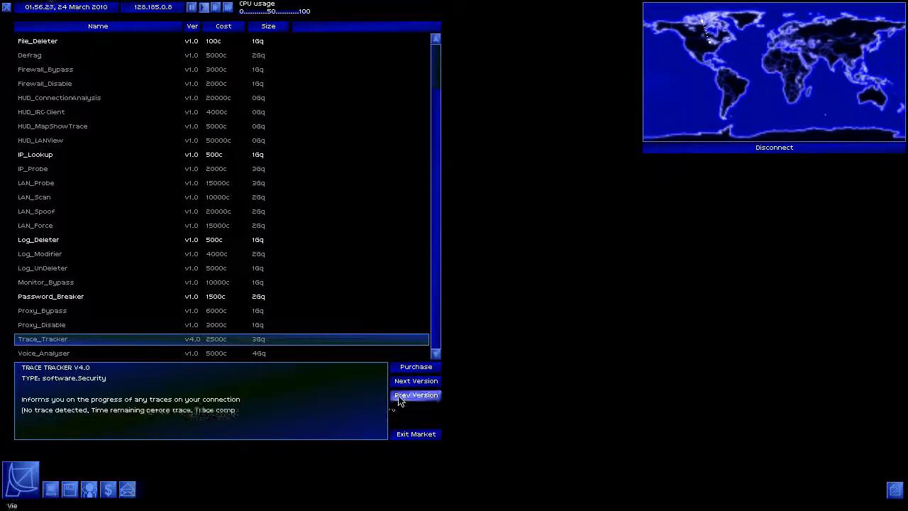
pyautogui.click(416, 394)
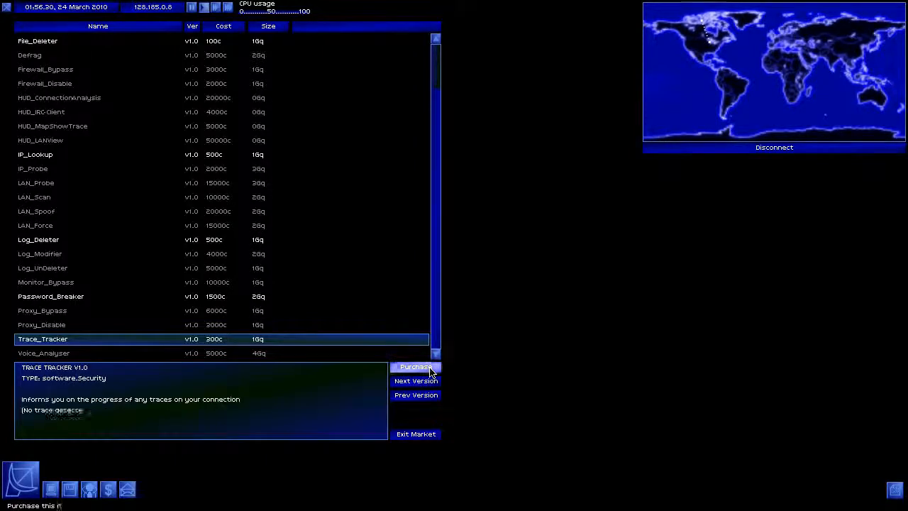
pyautogui.click(415, 365)
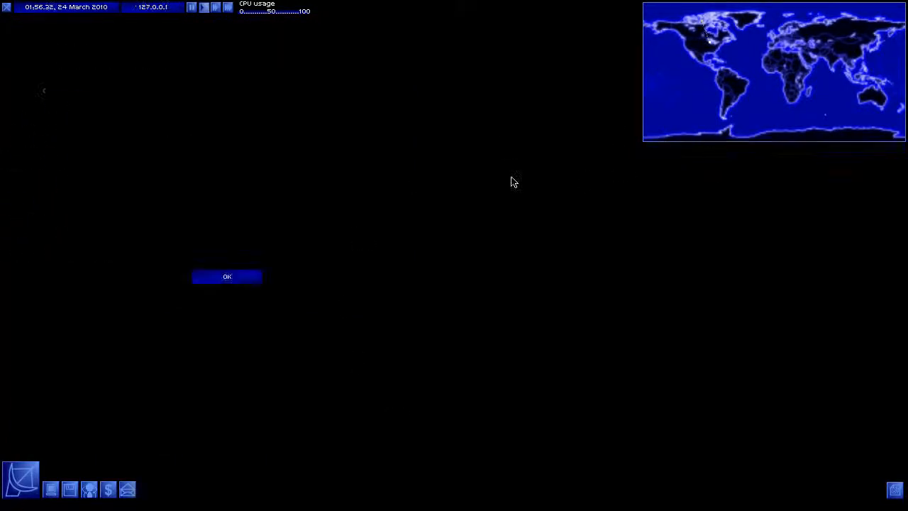
# Dismiss the notice, connect to the Uplink Test Machine via the bounce route, and start the test
pyautogui.click(226, 276)
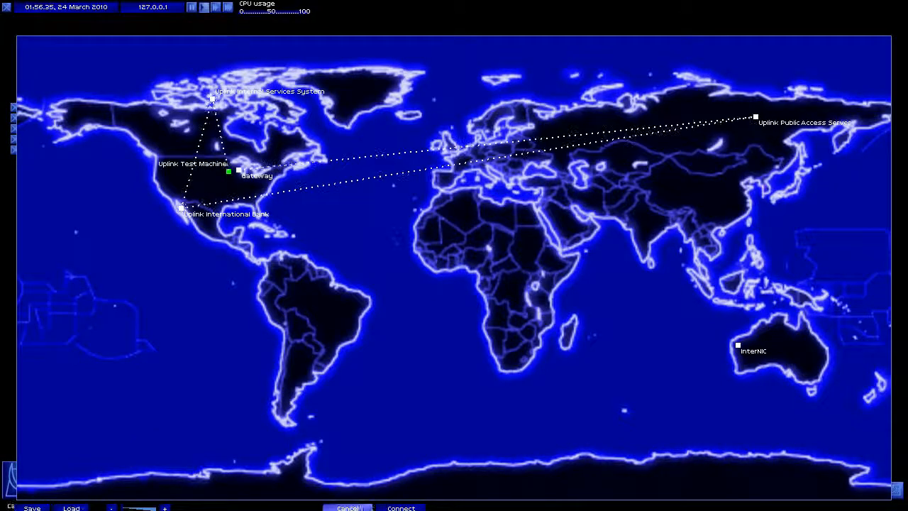
pyautogui.click(405, 506)
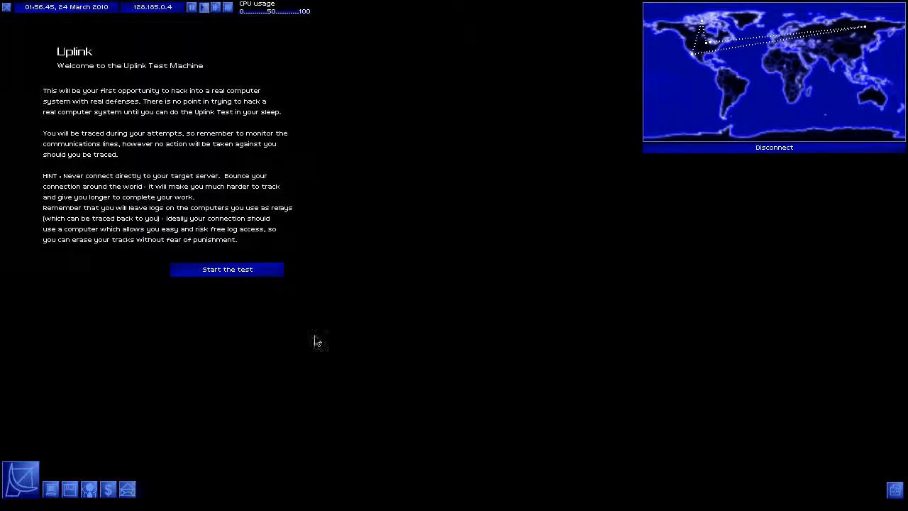
pyautogui.click(227, 268)
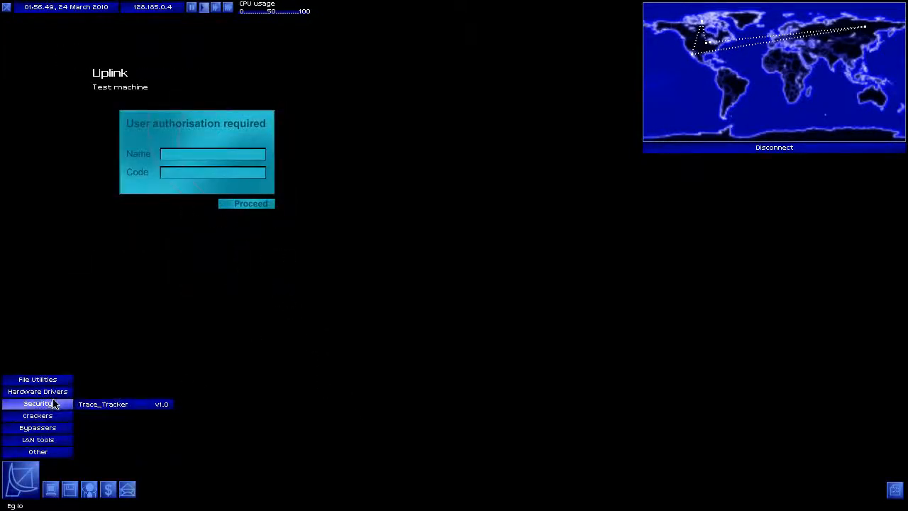
# Run Trace_Tracker, crack the login with Password_Breaker, and open the file server
pyautogui.click(103, 403)
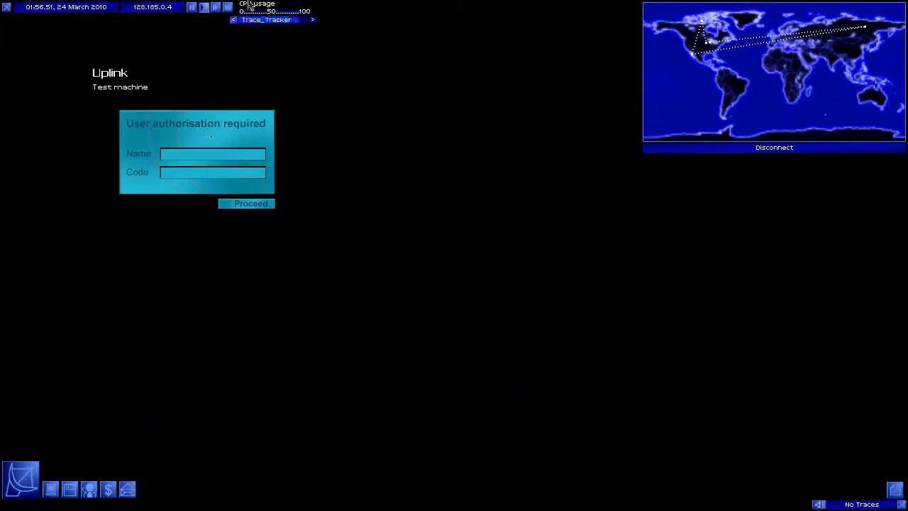
pyautogui.click(19, 489)
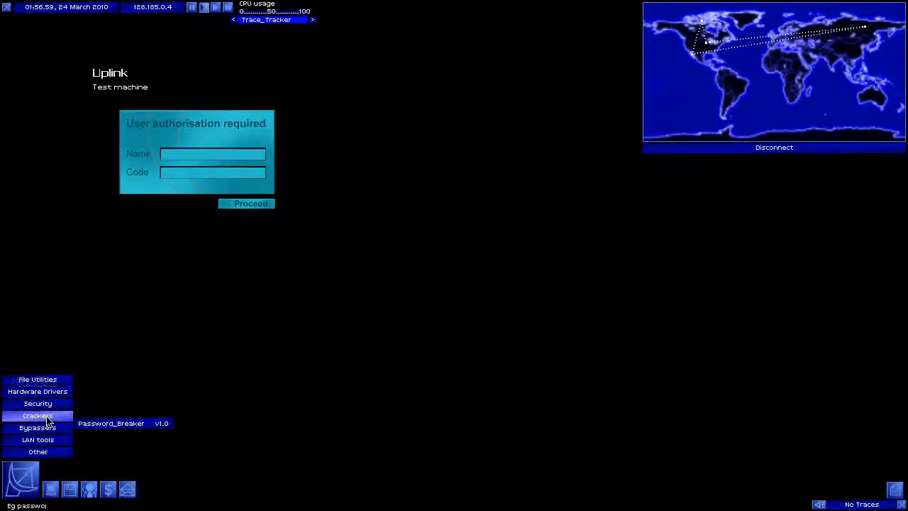
pyautogui.click(111, 423)
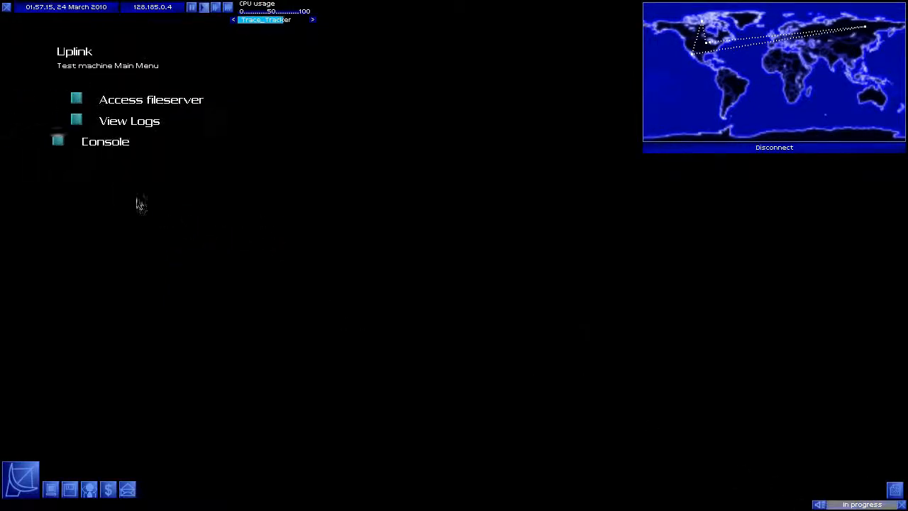
pyautogui.click(150, 100)
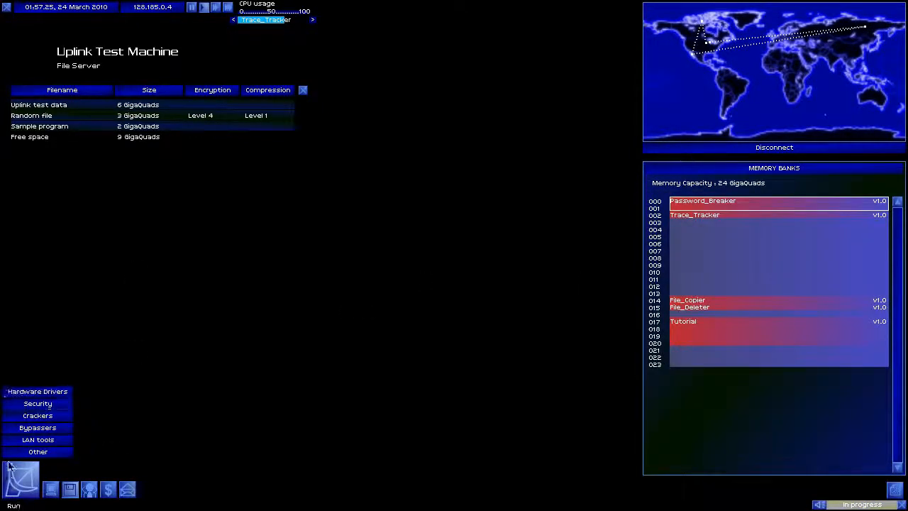
# Run File_Copier from File Utilities to copy Uplink test data into memory
pyautogui.click(37, 380)
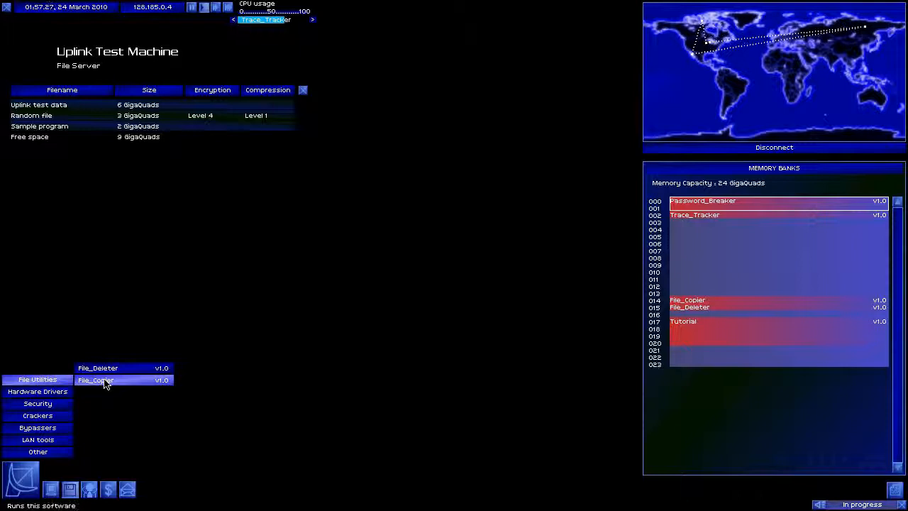
pyautogui.click(95, 379)
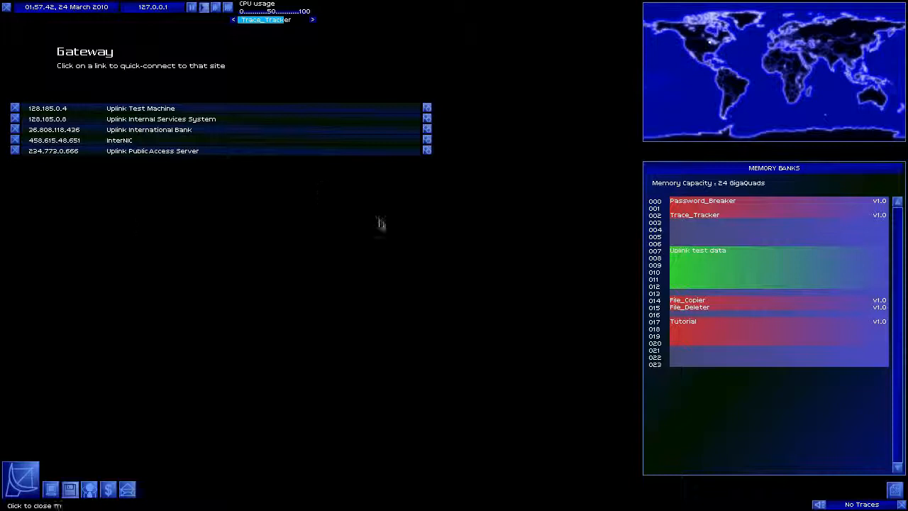
pyautogui.moveTo(161, 118)
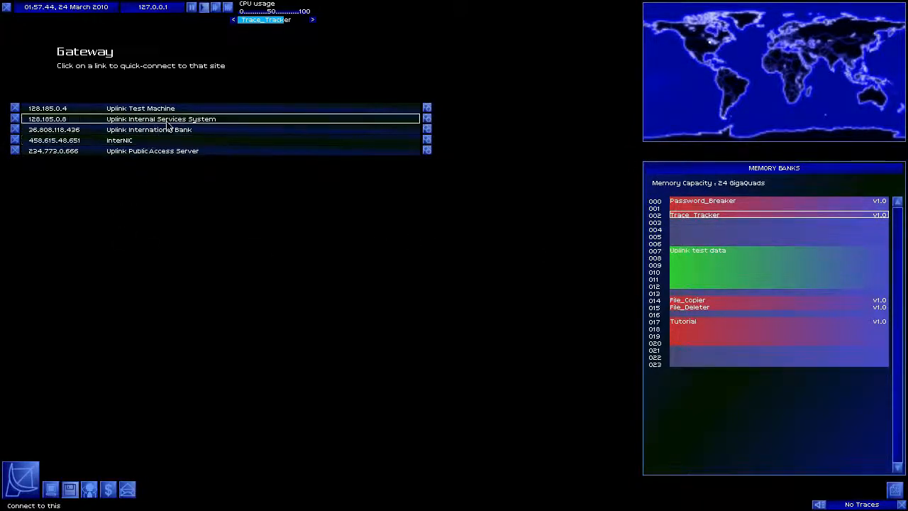
# Buy Log_Deleter v1.0 from the Internal Services software shop, then exit the market
pyautogui.click(54, 118)
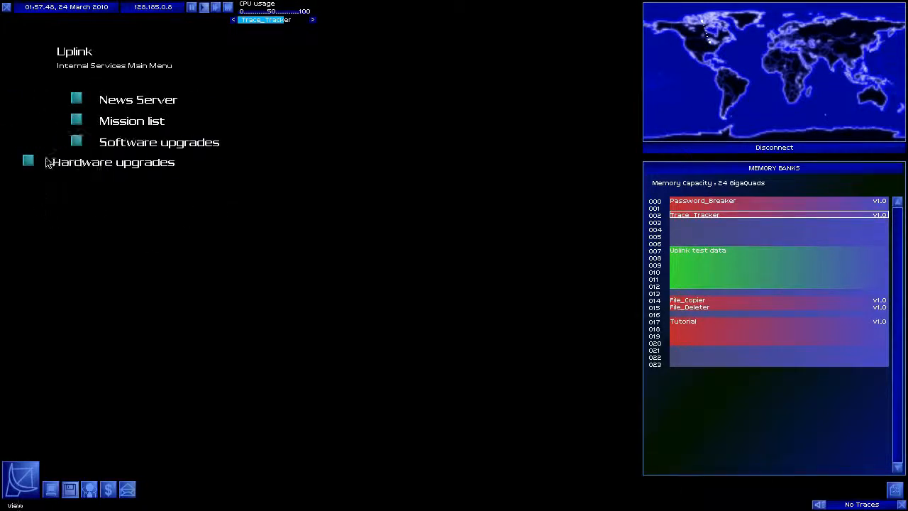
pyautogui.click(159, 142)
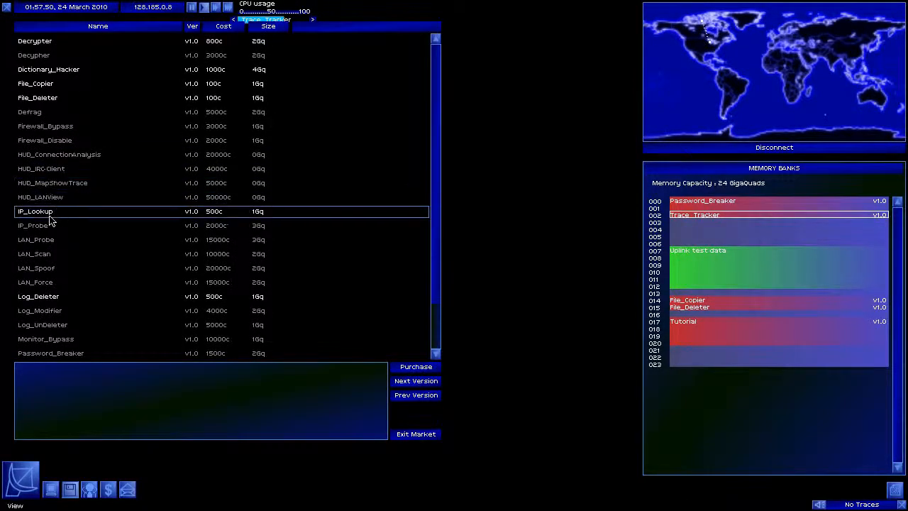
pyautogui.click(39, 295)
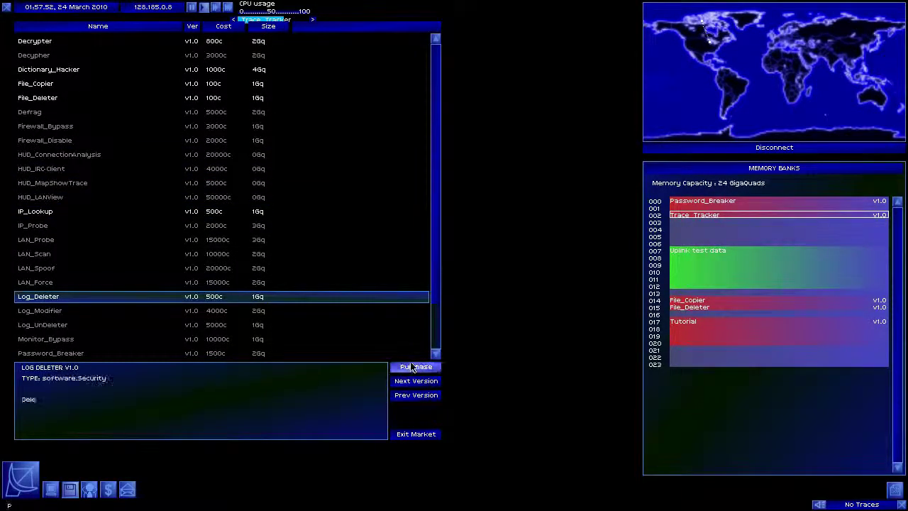
pyautogui.click(416, 380)
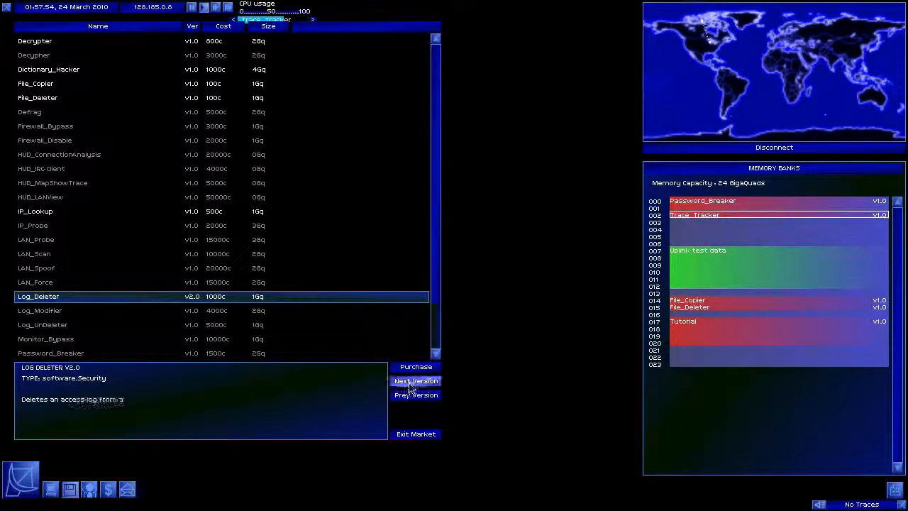
pyautogui.moveTo(414, 395)
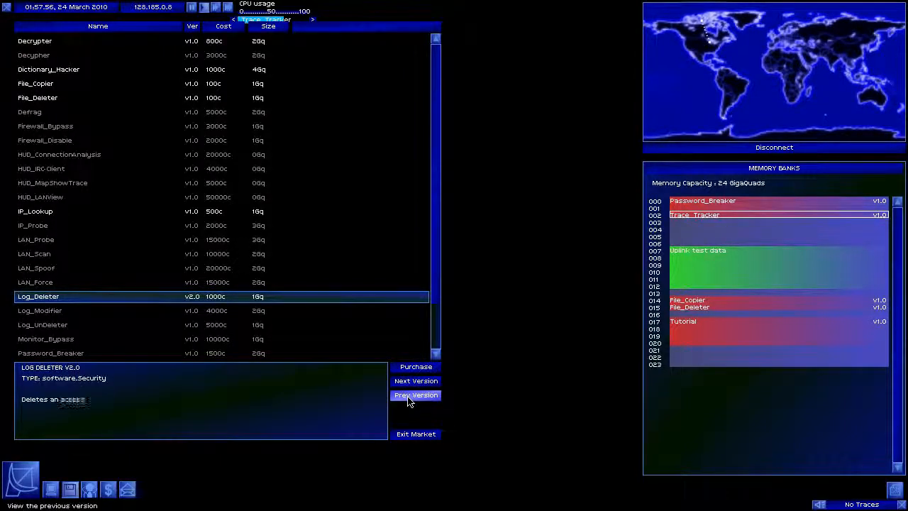
pyautogui.click(415, 395)
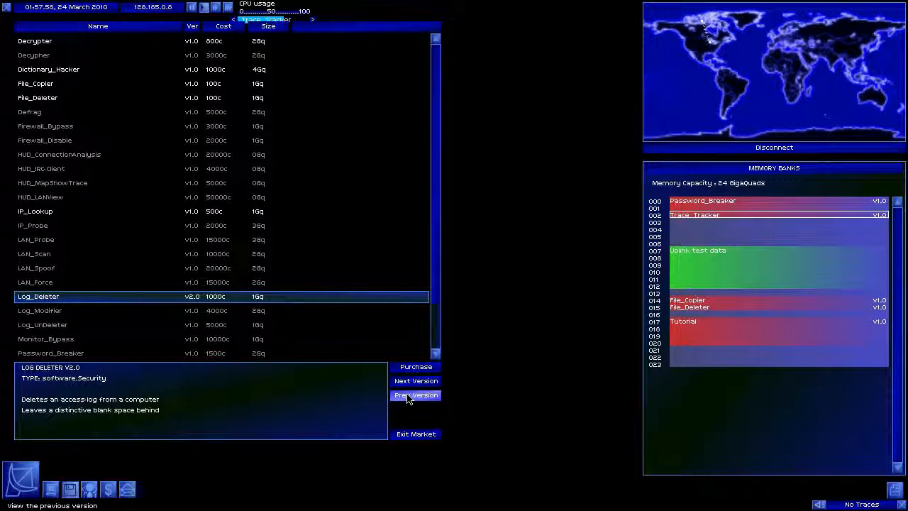
pyautogui.click(414, 395)
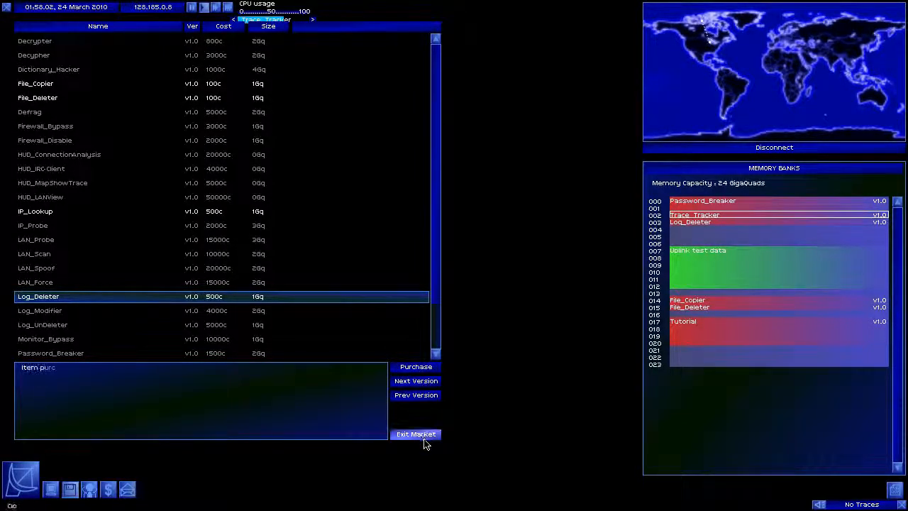
pyautogui.click(416, 434)
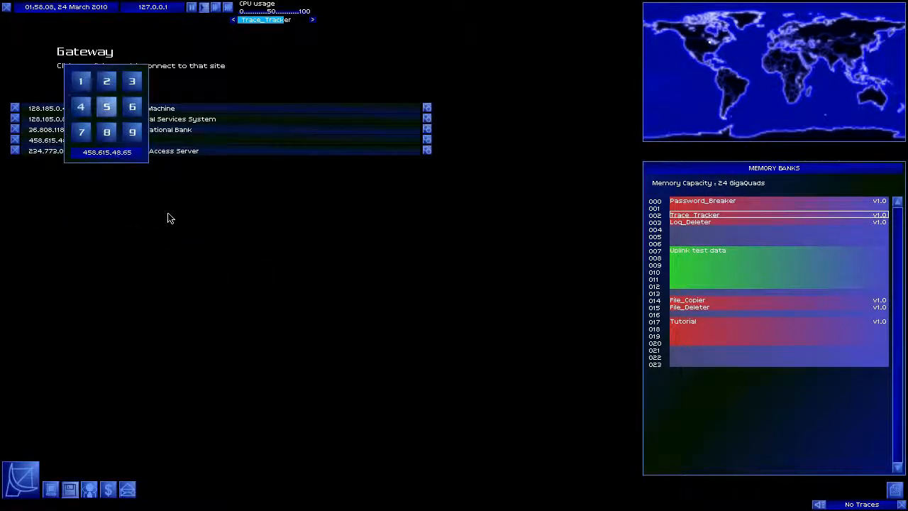
# Crack the InterNIC password, delete the password-accepted log entry with Log_Deleter, and disconnect
pyautogui.click(107, 152)
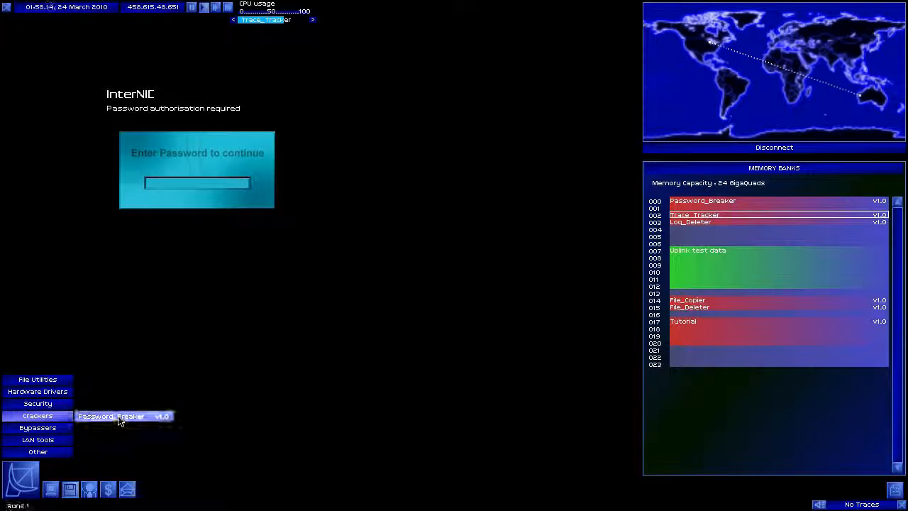
pyautogui.click(124, 415)
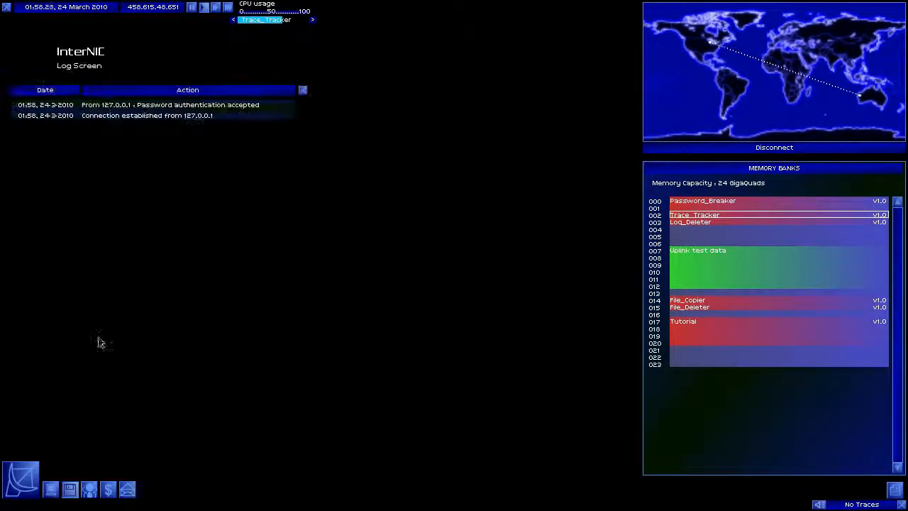
pyautogui.moveTo(806, 112)
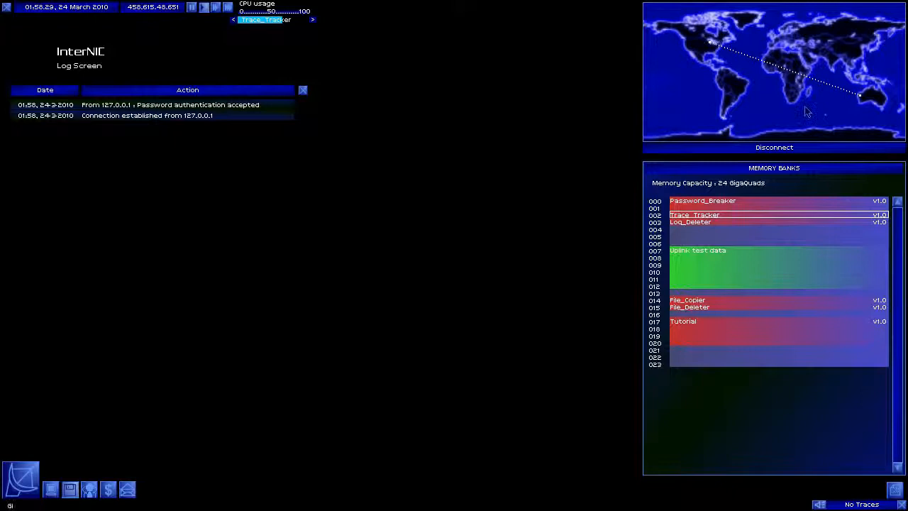
pyautogui.click(21, 485)
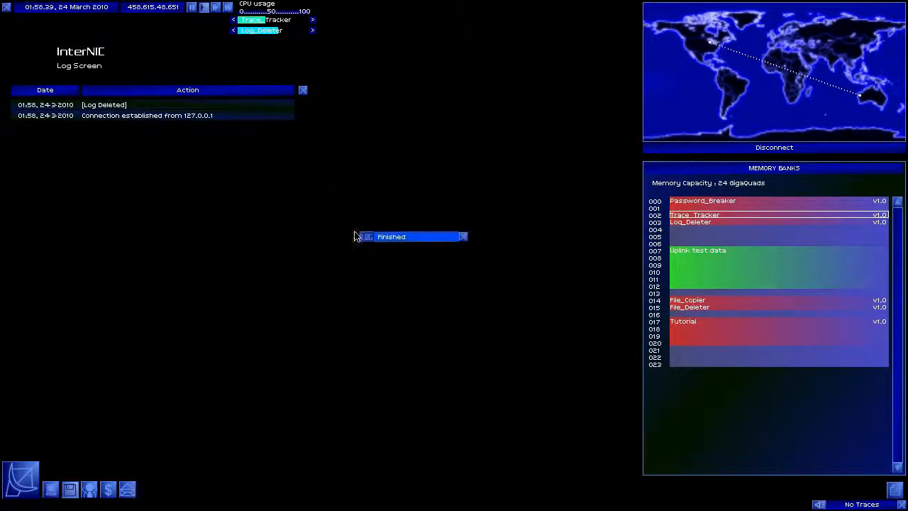
pyautogui.moveTo(391, 236); pyautogui.dragTo(366, 167)
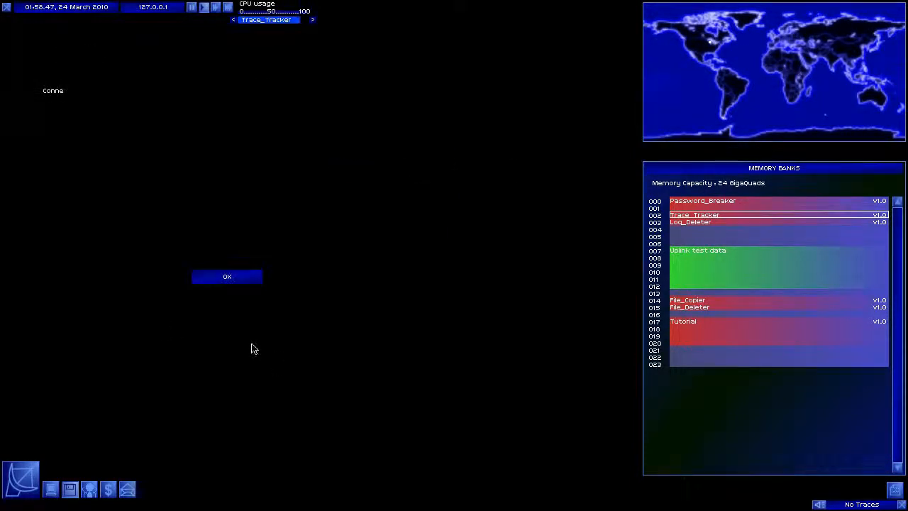
# Acknowledge the disconnection notice and open the congratulations email announcing the Beginner rating
pyautogui.click(226, 276)
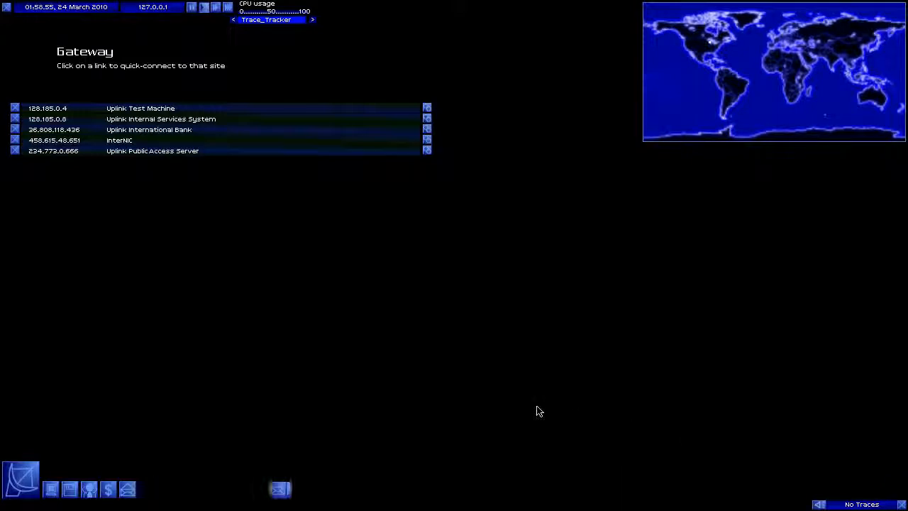
pyautogui.click(281, 487)
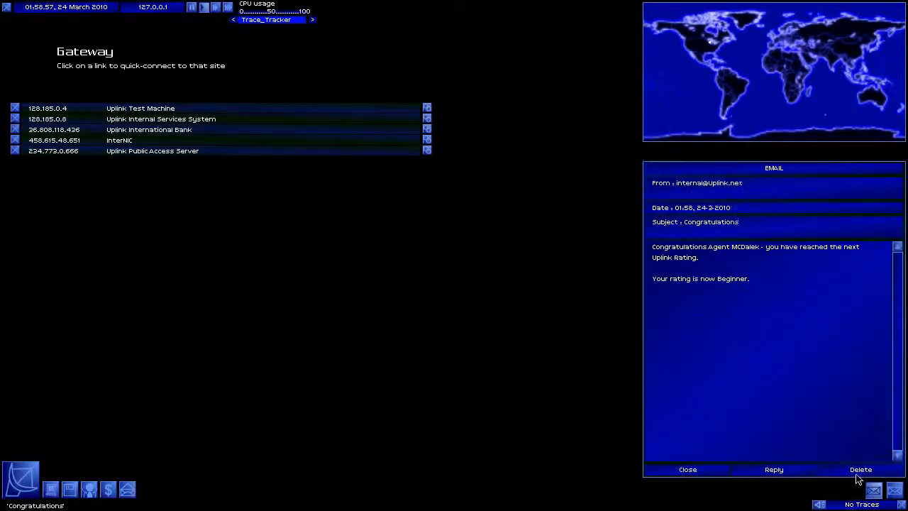
pyautogui.moveTo(859, 469)
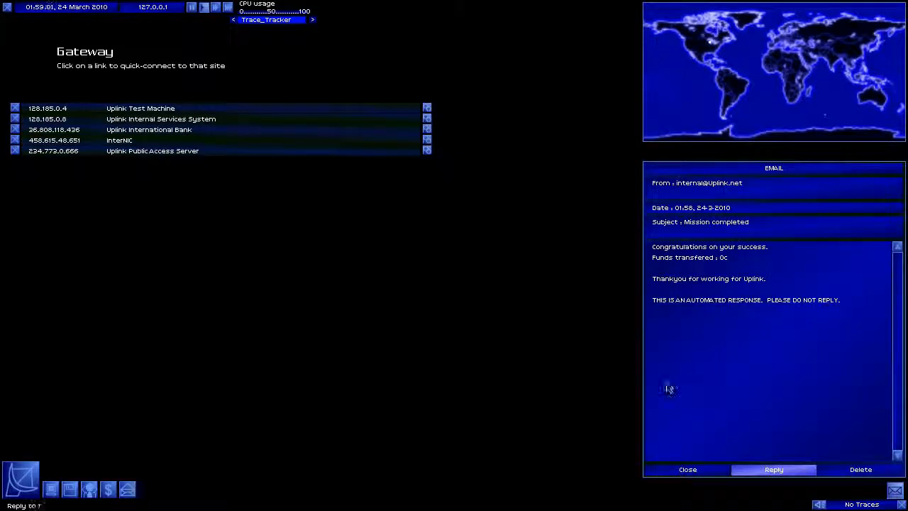
pyautogui.moveTo(699, 258)
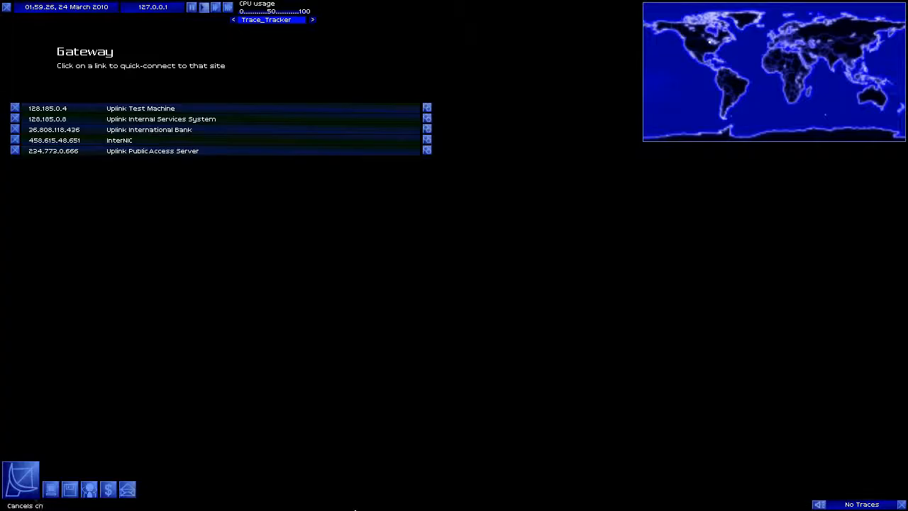
pyautogui.moveTo(181, 135)
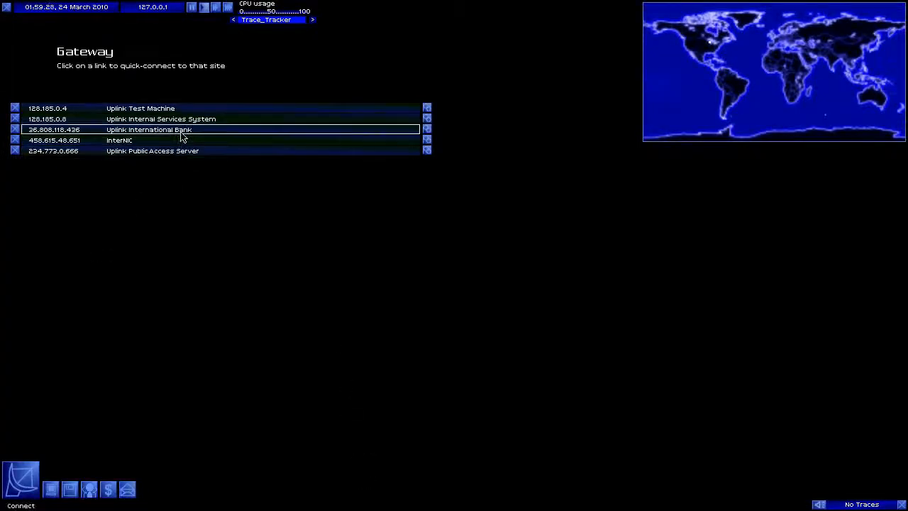
pyautogui.moveTo(202, 119)
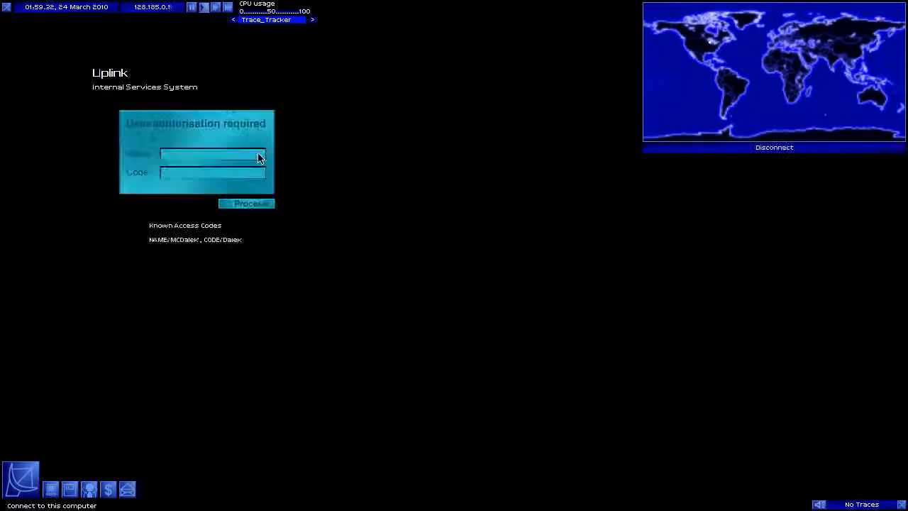
# Log into Internal Services and read the data destruction, sabotage, and research theft missions
pyautogui.click(246, 203)
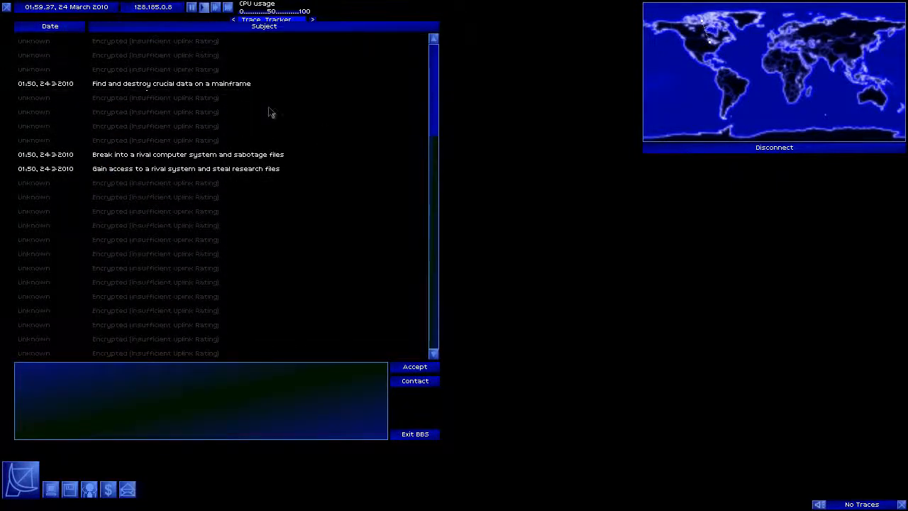
pyautogui.click(171, 83)
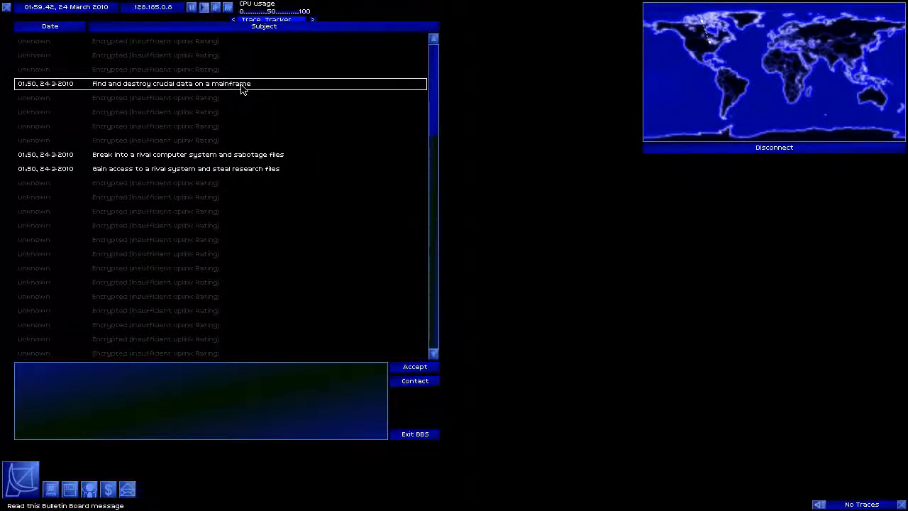
pyautogui.click(188, 153)
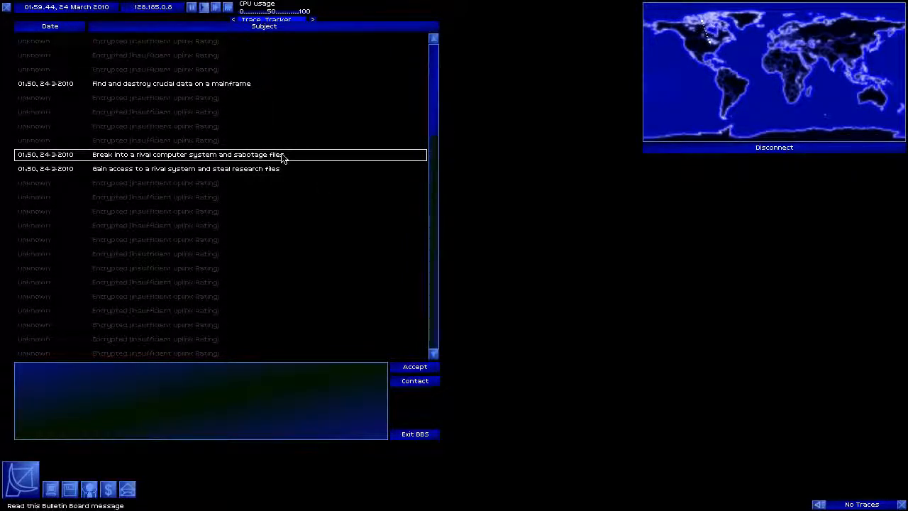
pyautogui.click(213, 168)
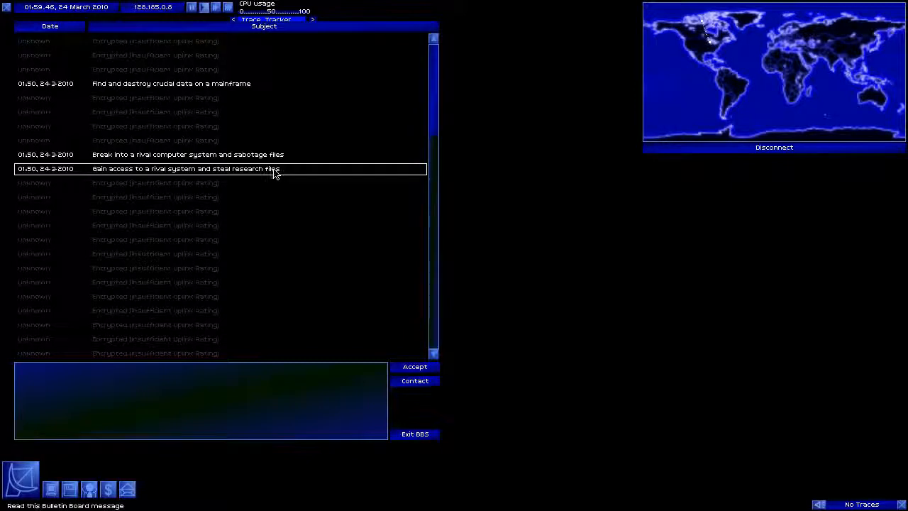
pyautogui.click(187, 154)
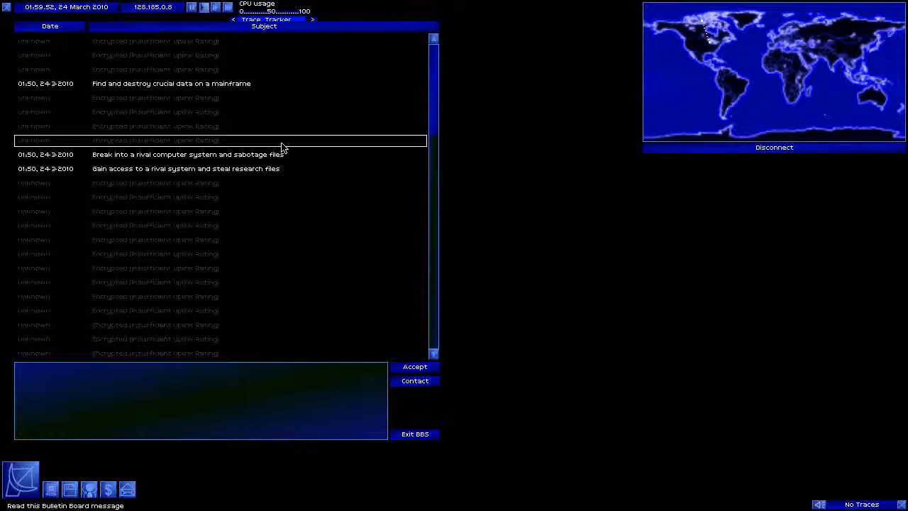
pyautogui.click(171, 83)
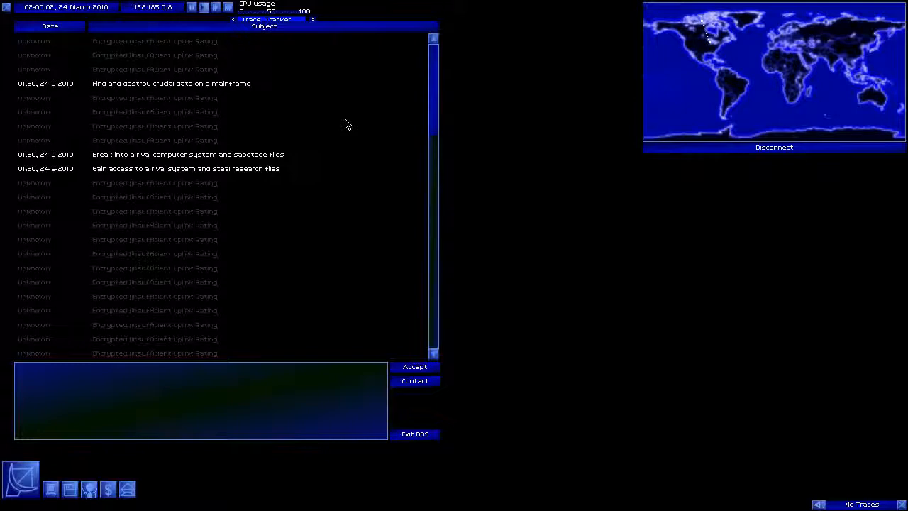
pyautogui.moveTo(347, 112)
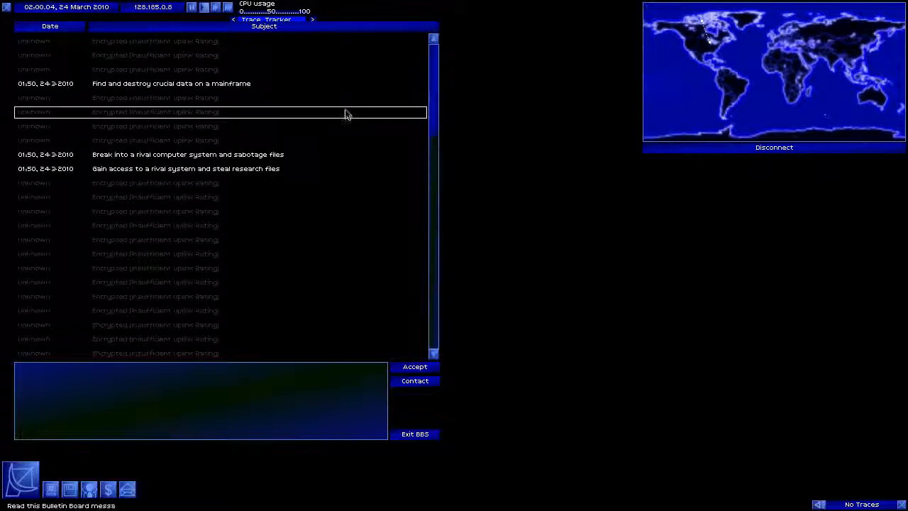